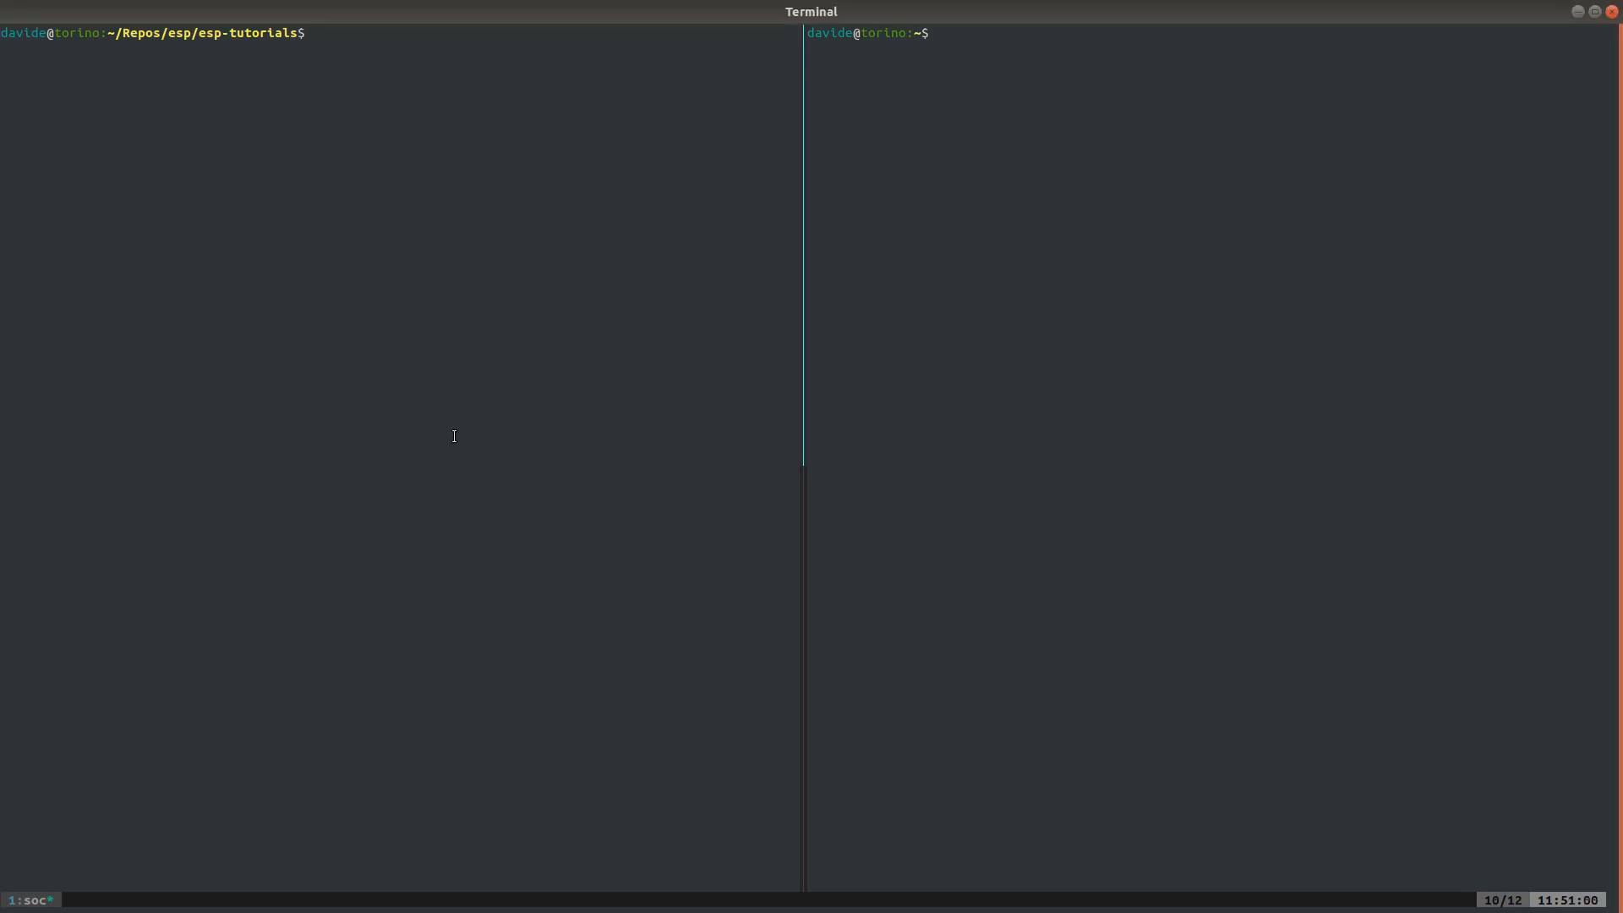
# Enter socs/xilinx-vc707-xc7vx485t, list its files and launch make esp-xconfig.
pyautogui.write('cd socs/')
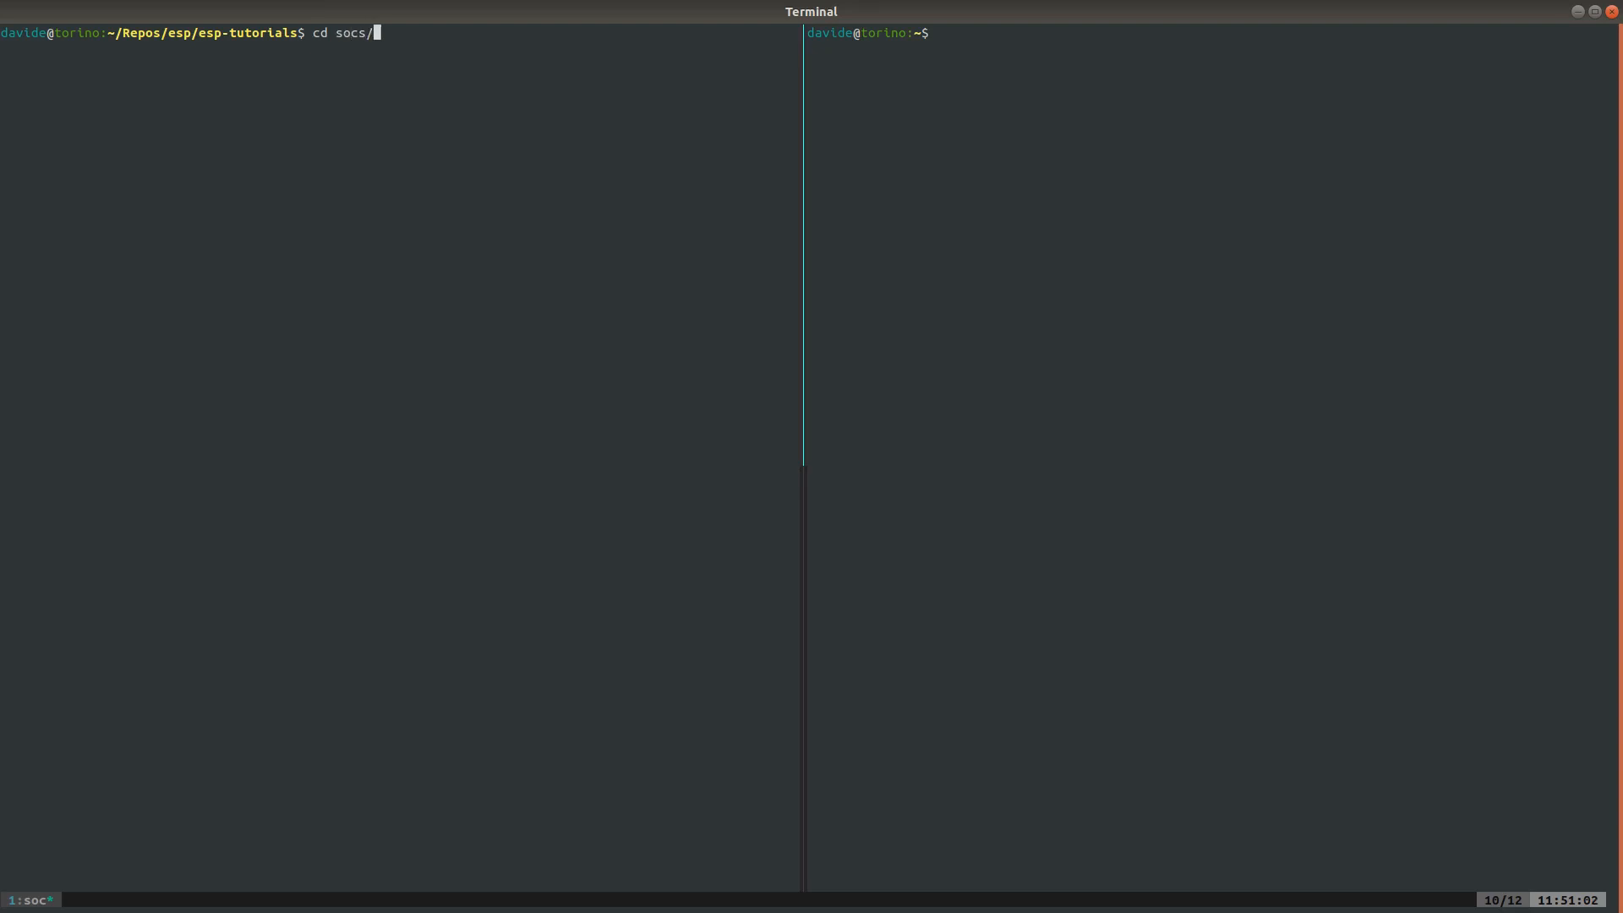
pyautogui.write('xilinx-vc707-xc7vx485t/')
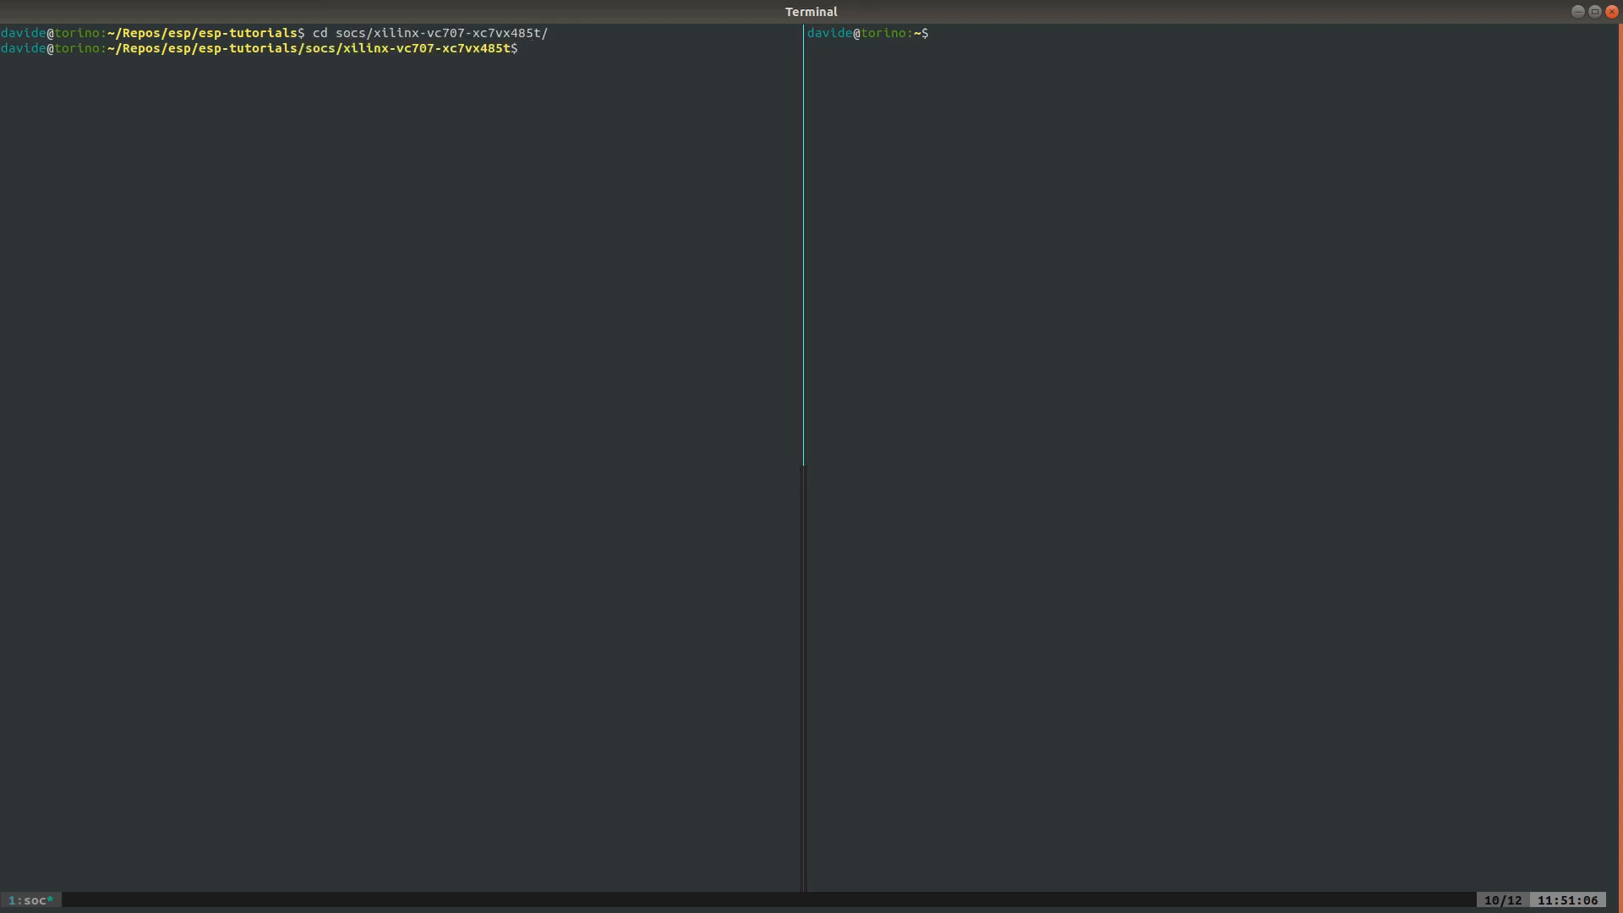
pyautogui.write('ls')
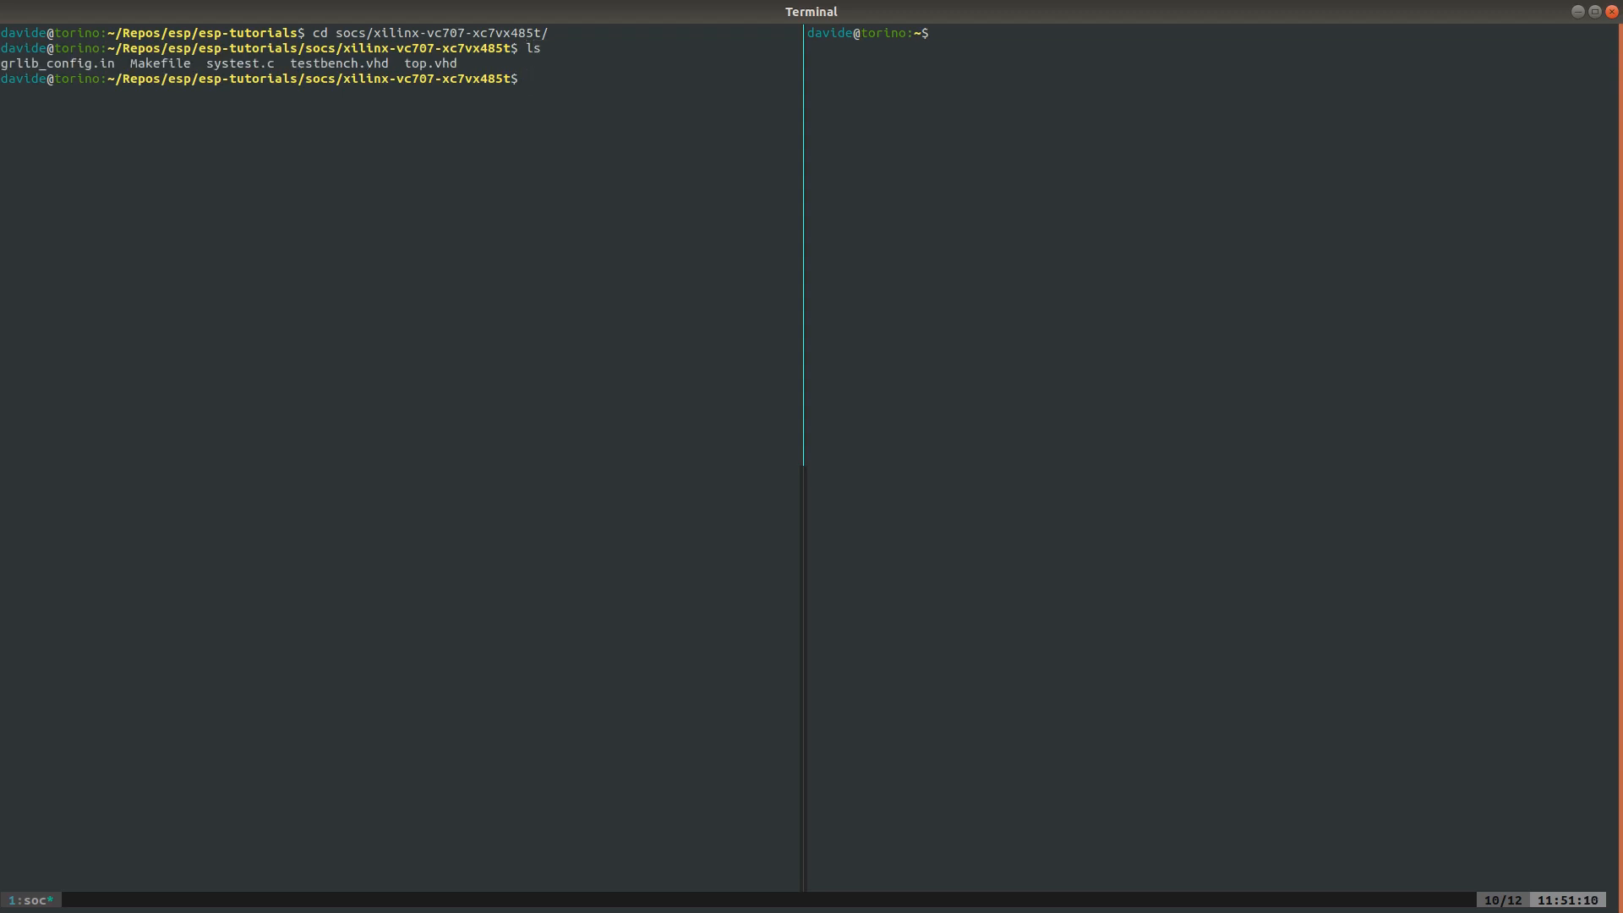
pyautogui.write('make esp-x')
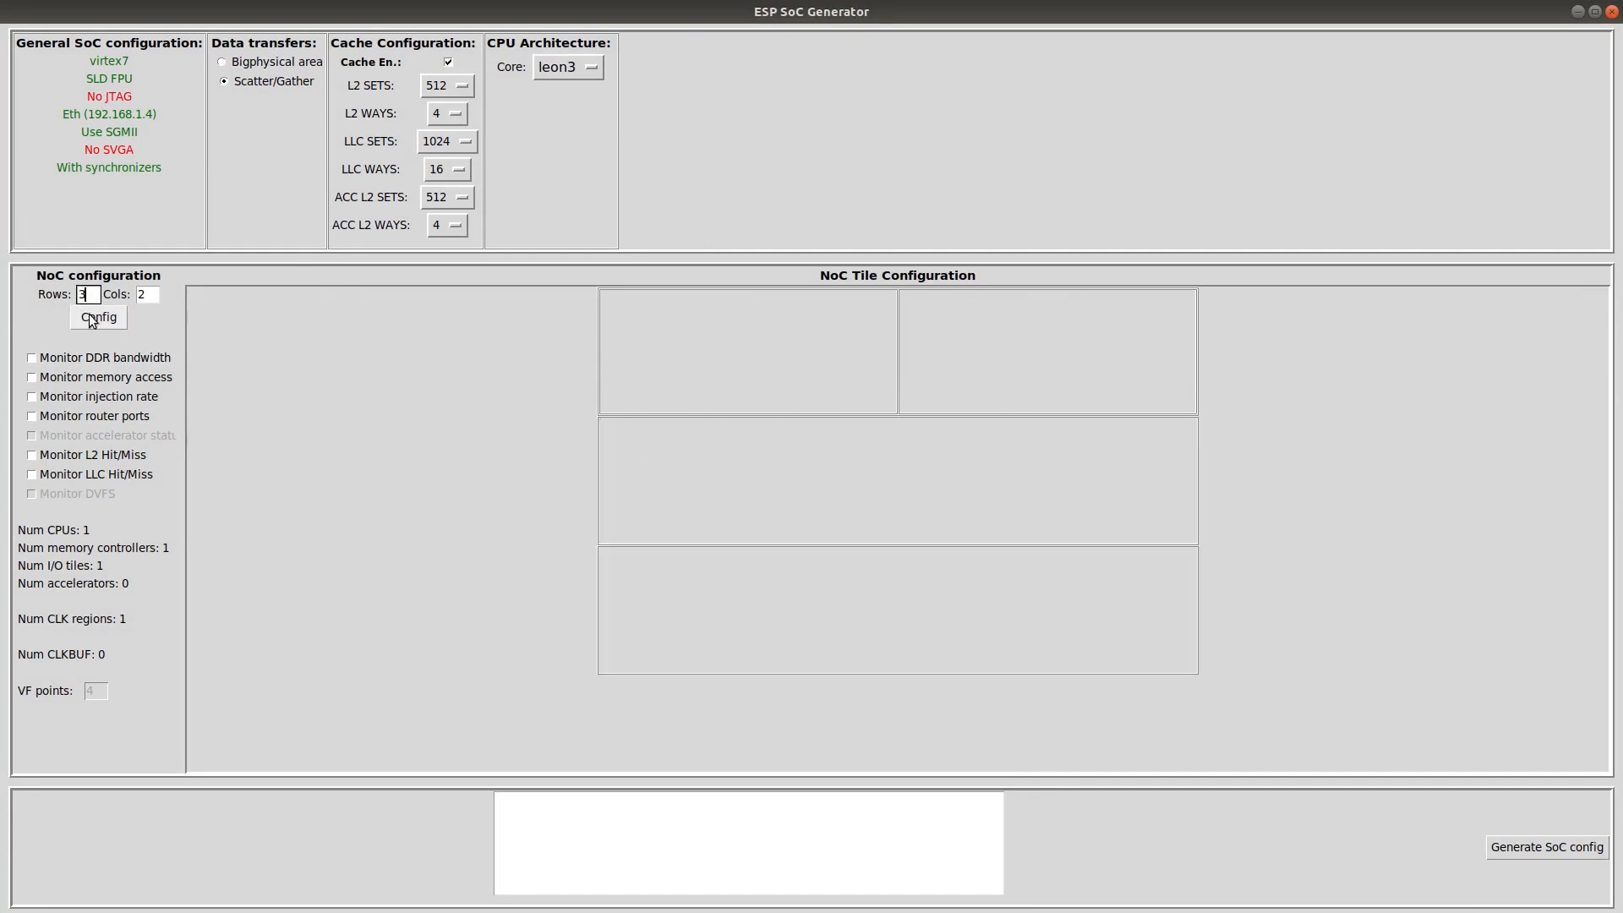
# Configure a 3×2 grid of cpu/cpu/mem/IO/cpu/cpu tiles and generate the SoC config files.
pyautogui.click(98, 316)
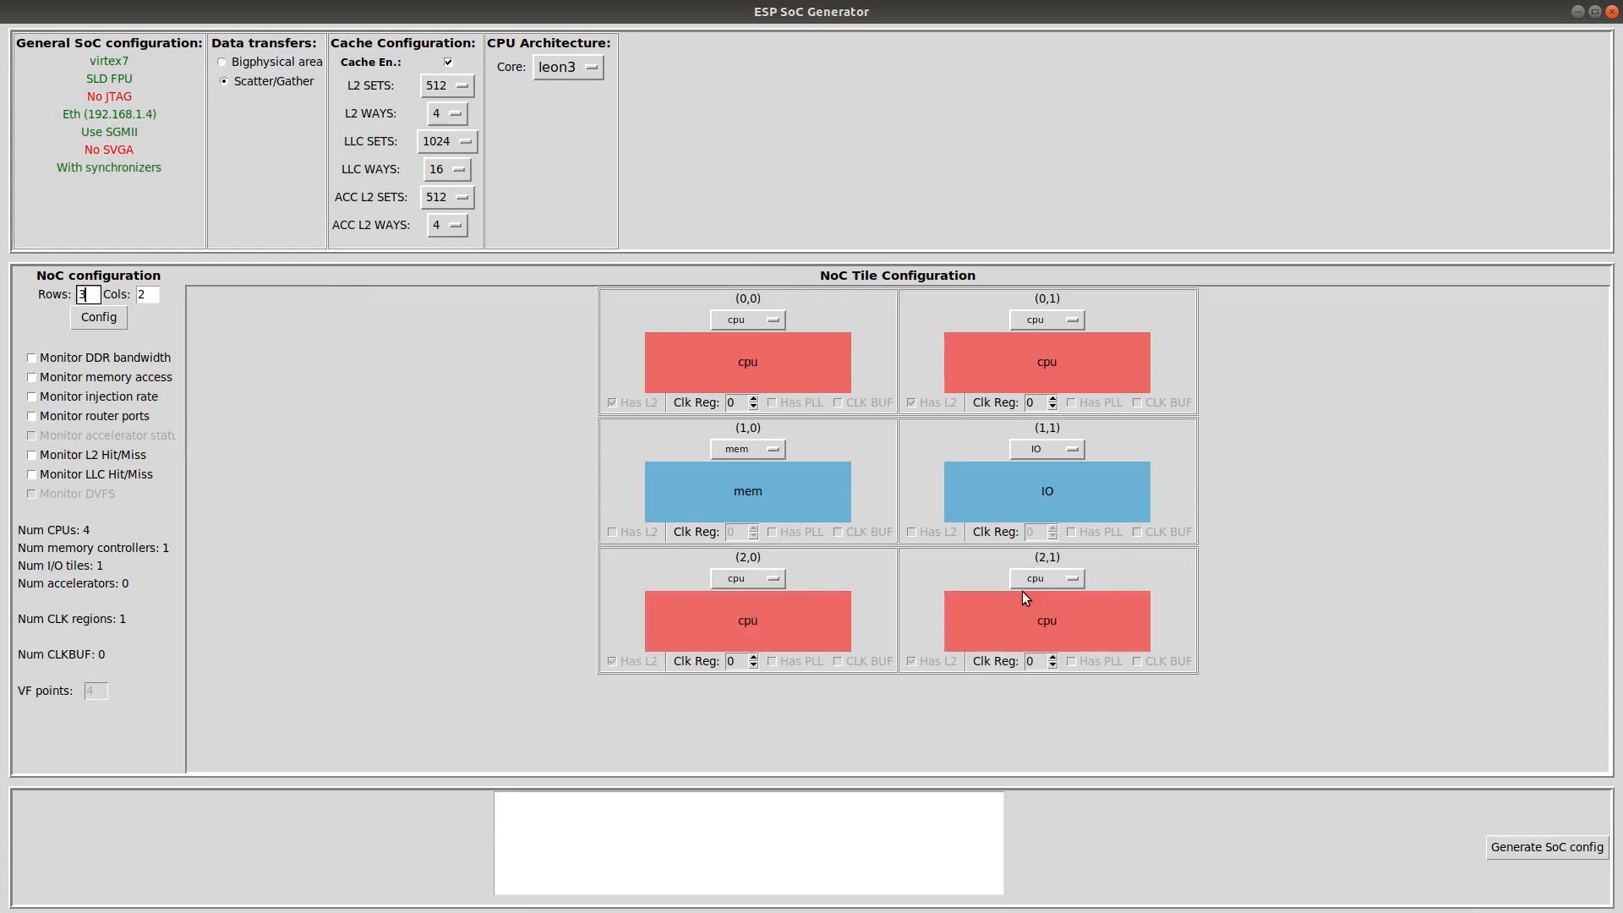
pyautogui.moveTo(1548, 846)
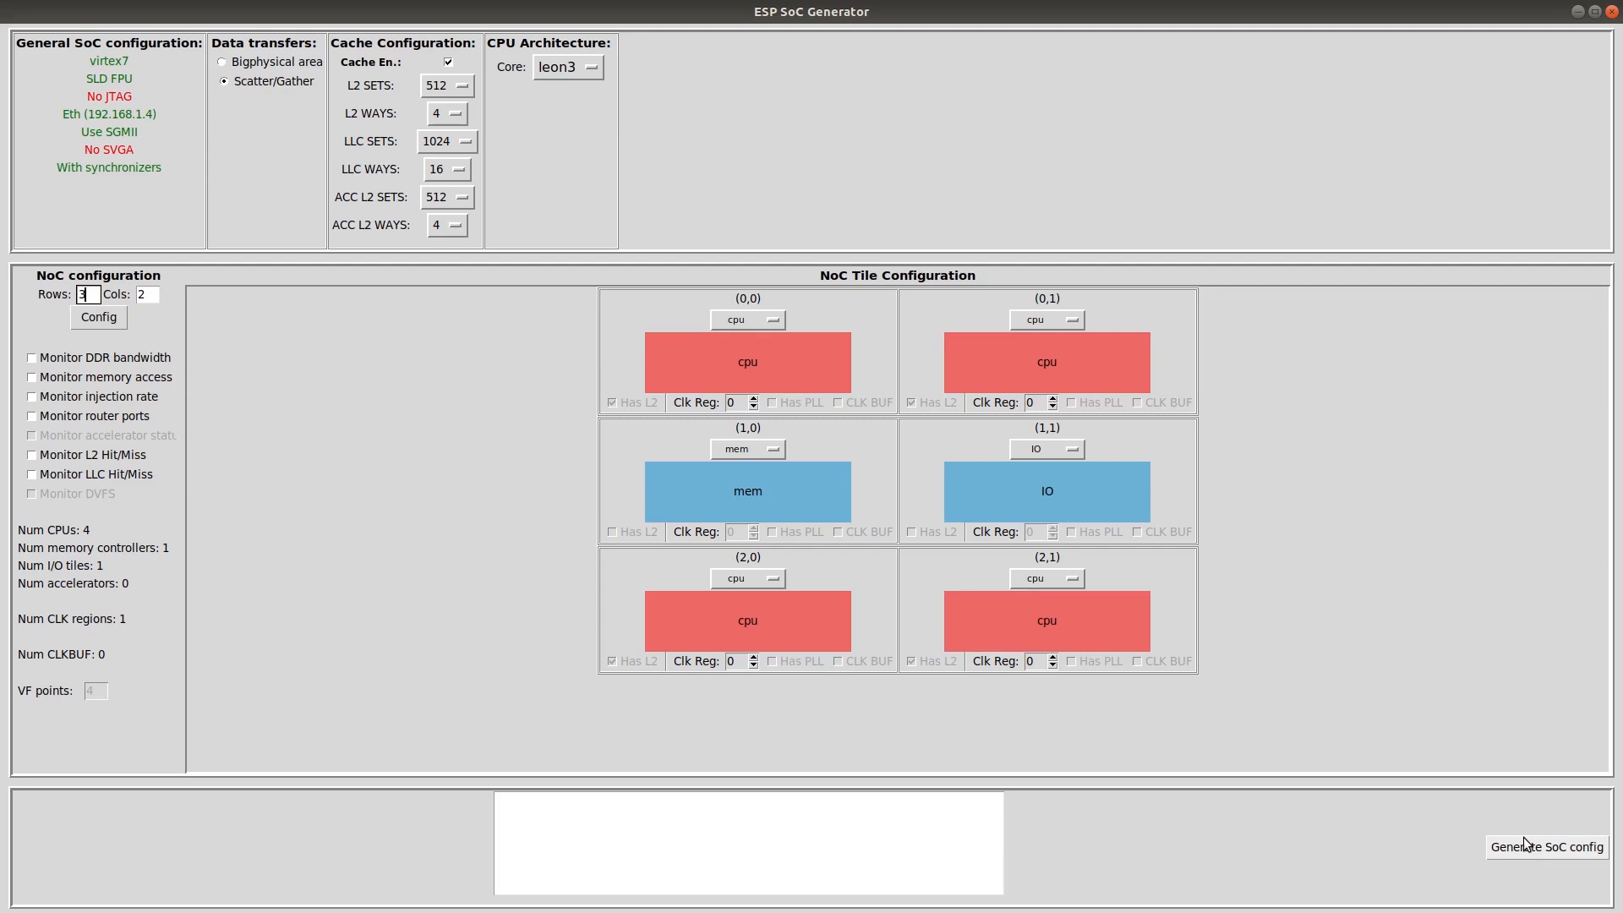
pyautogui.moveTo(441, 47)
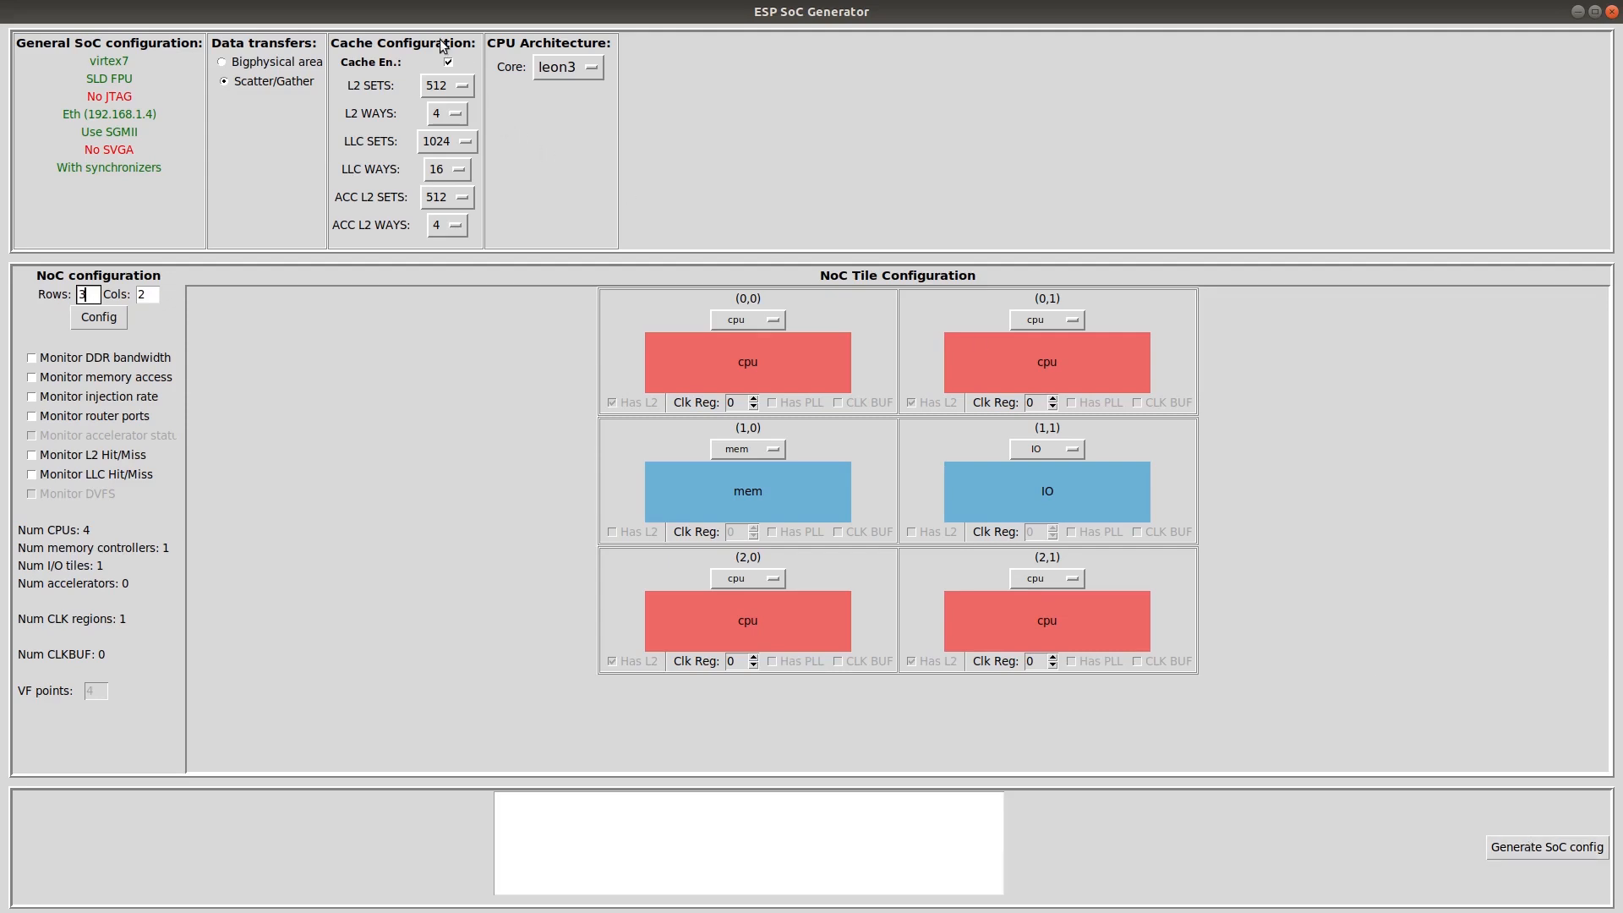
pyautogui.moveTo(511, 79)
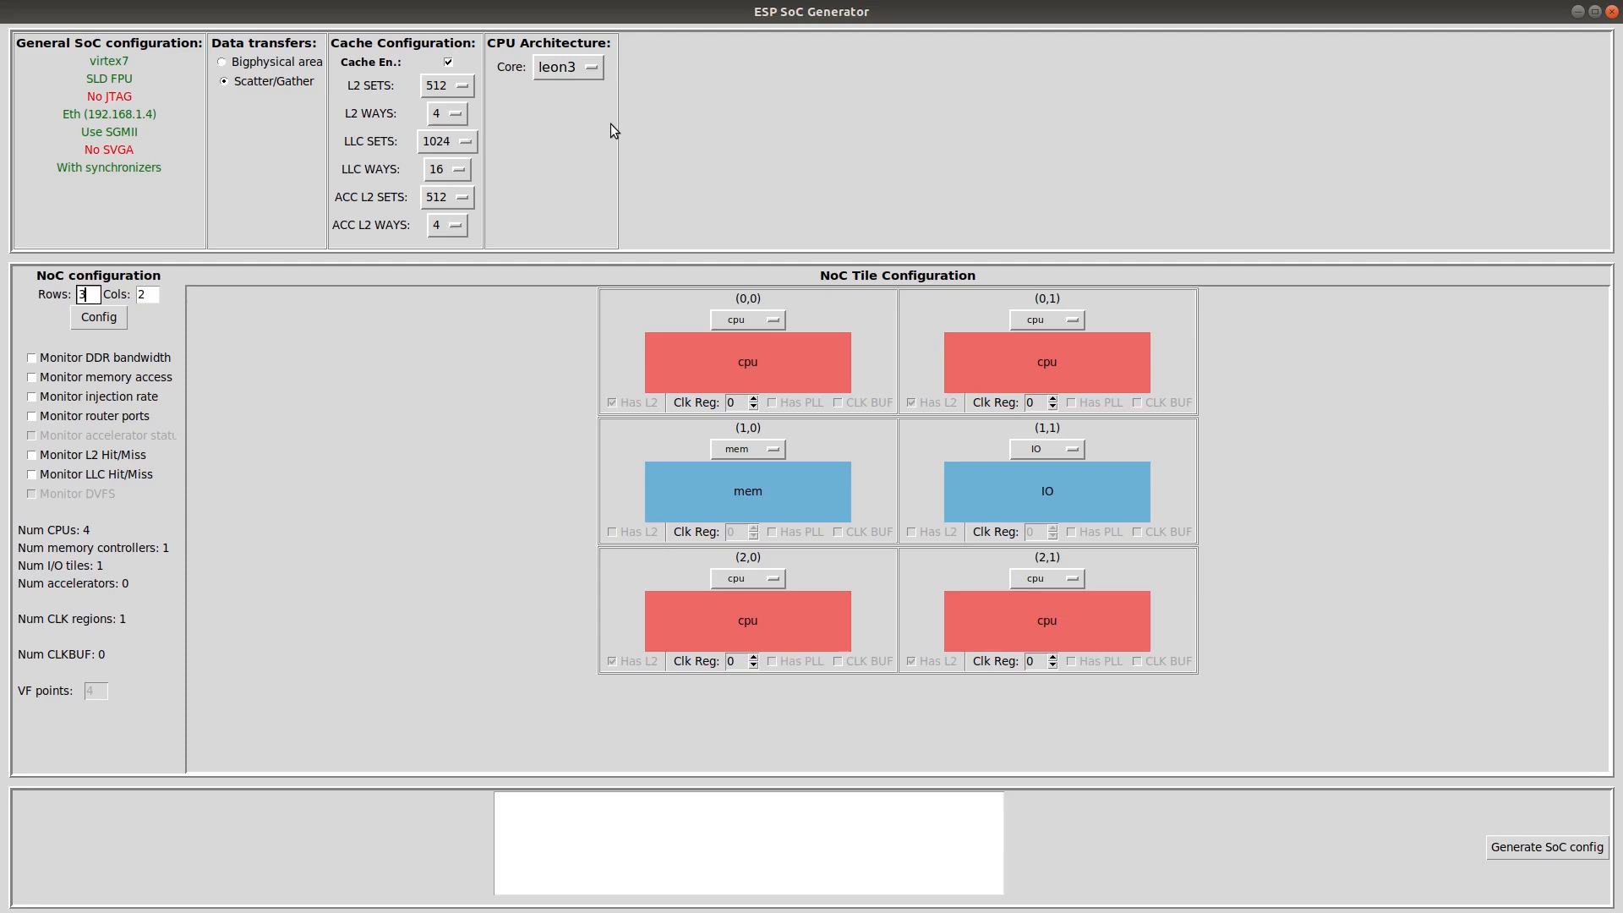
pyautogui.moveTo(1082, 375)
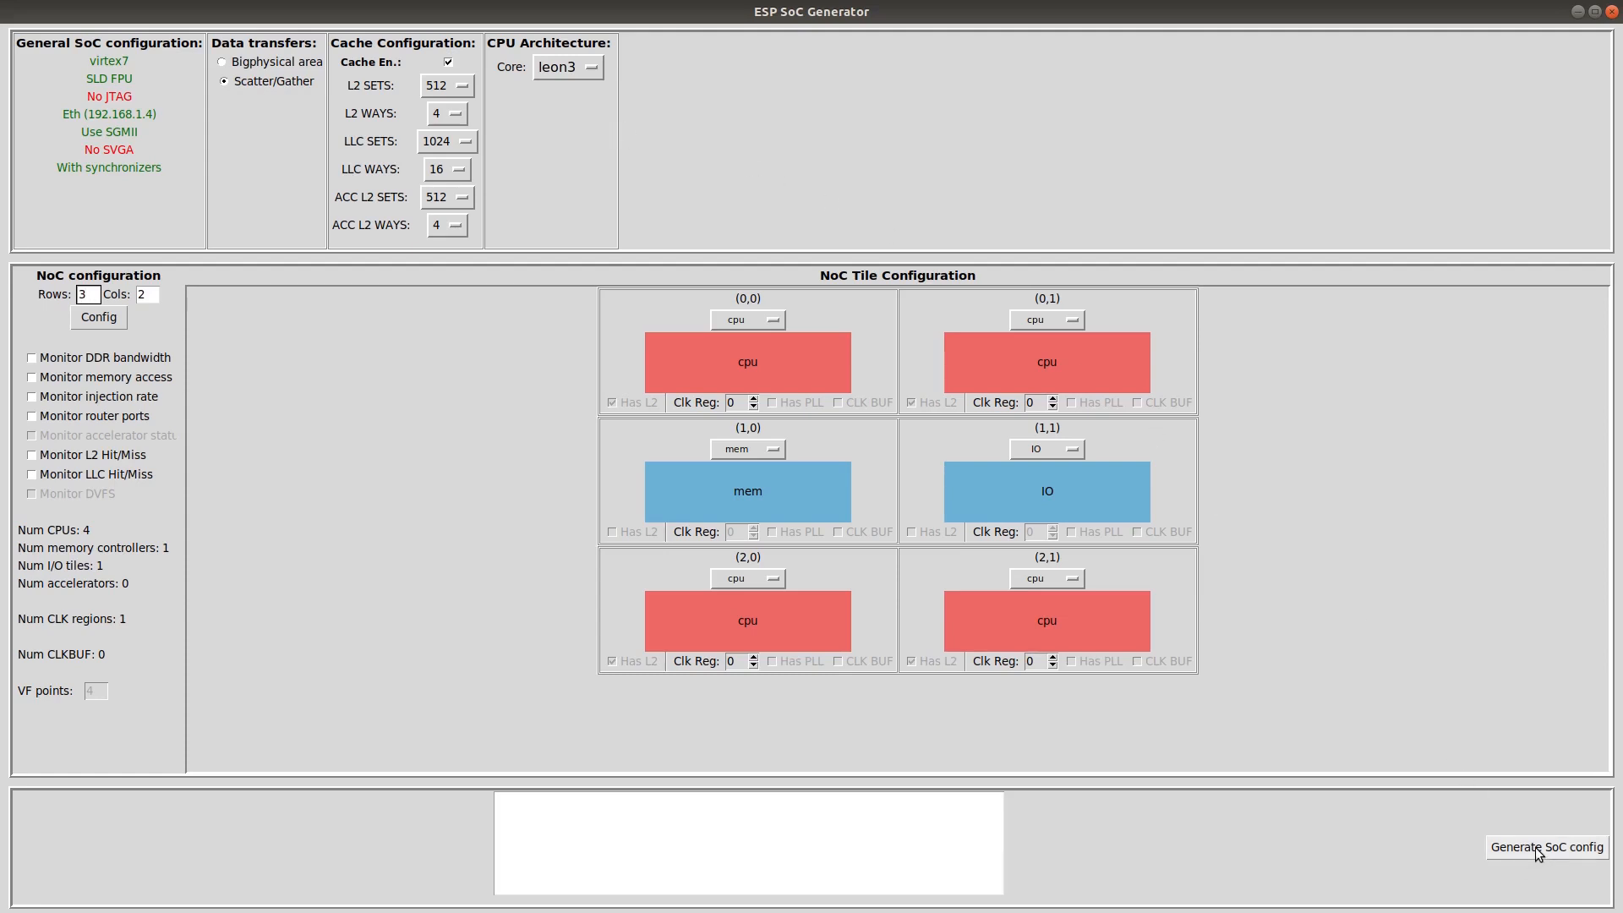
pyautogui.click(1611, 11)
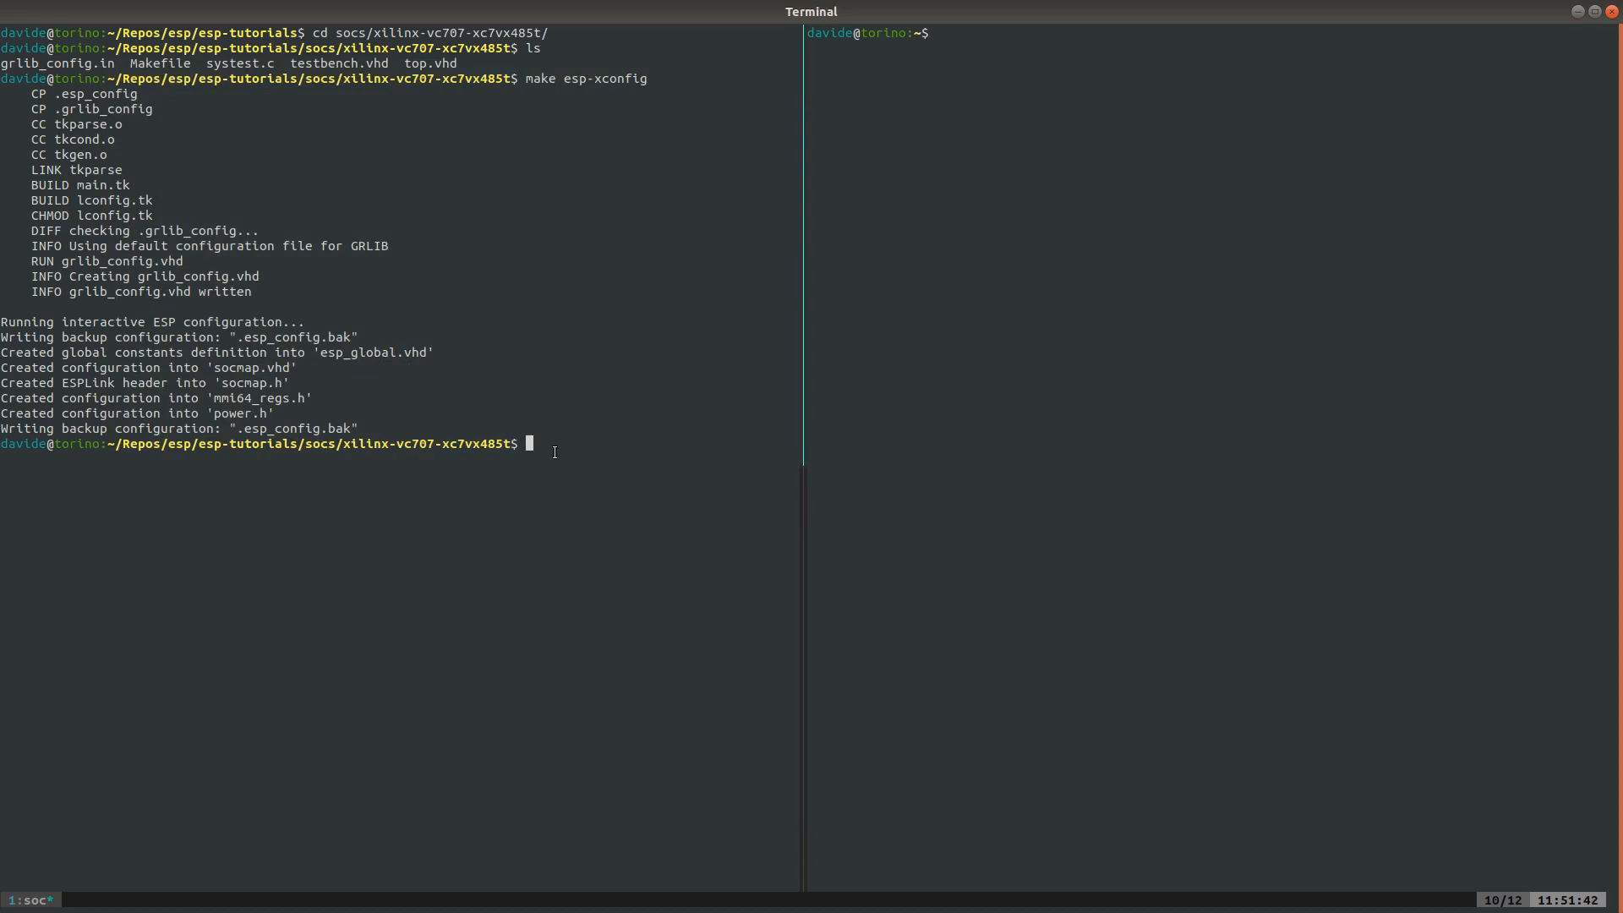
# Run make l2-hls llc-hls to synthesize the L2 and last-level cache components.
pyautogui.write('make l2')
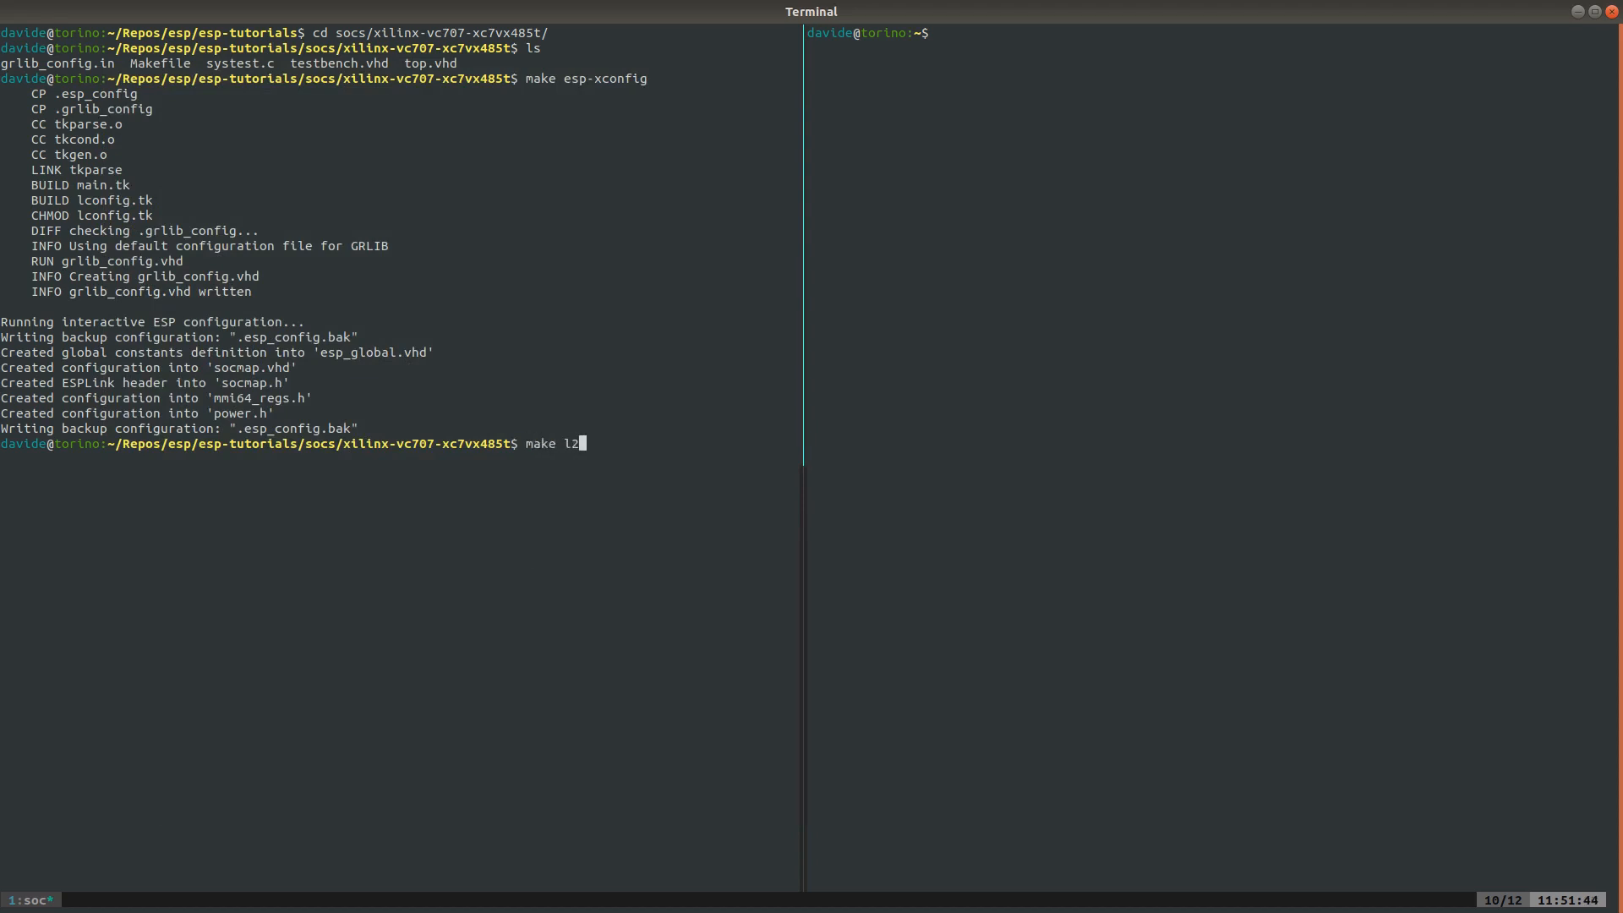
pyautogui.write('-hls')
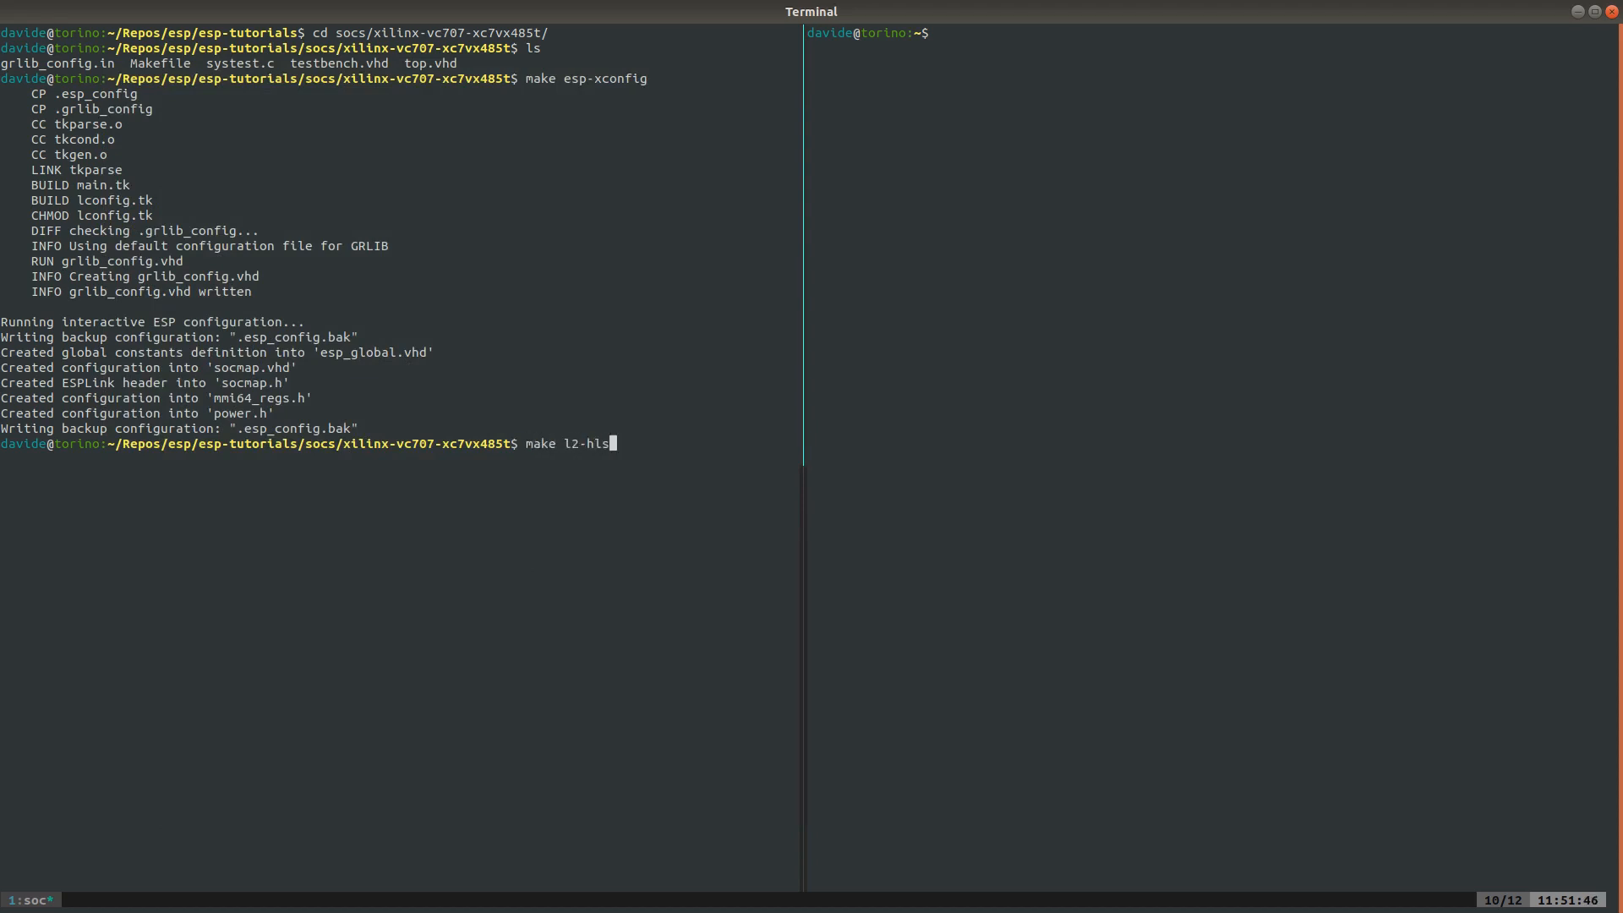
pyautogui.write('llc-hls')
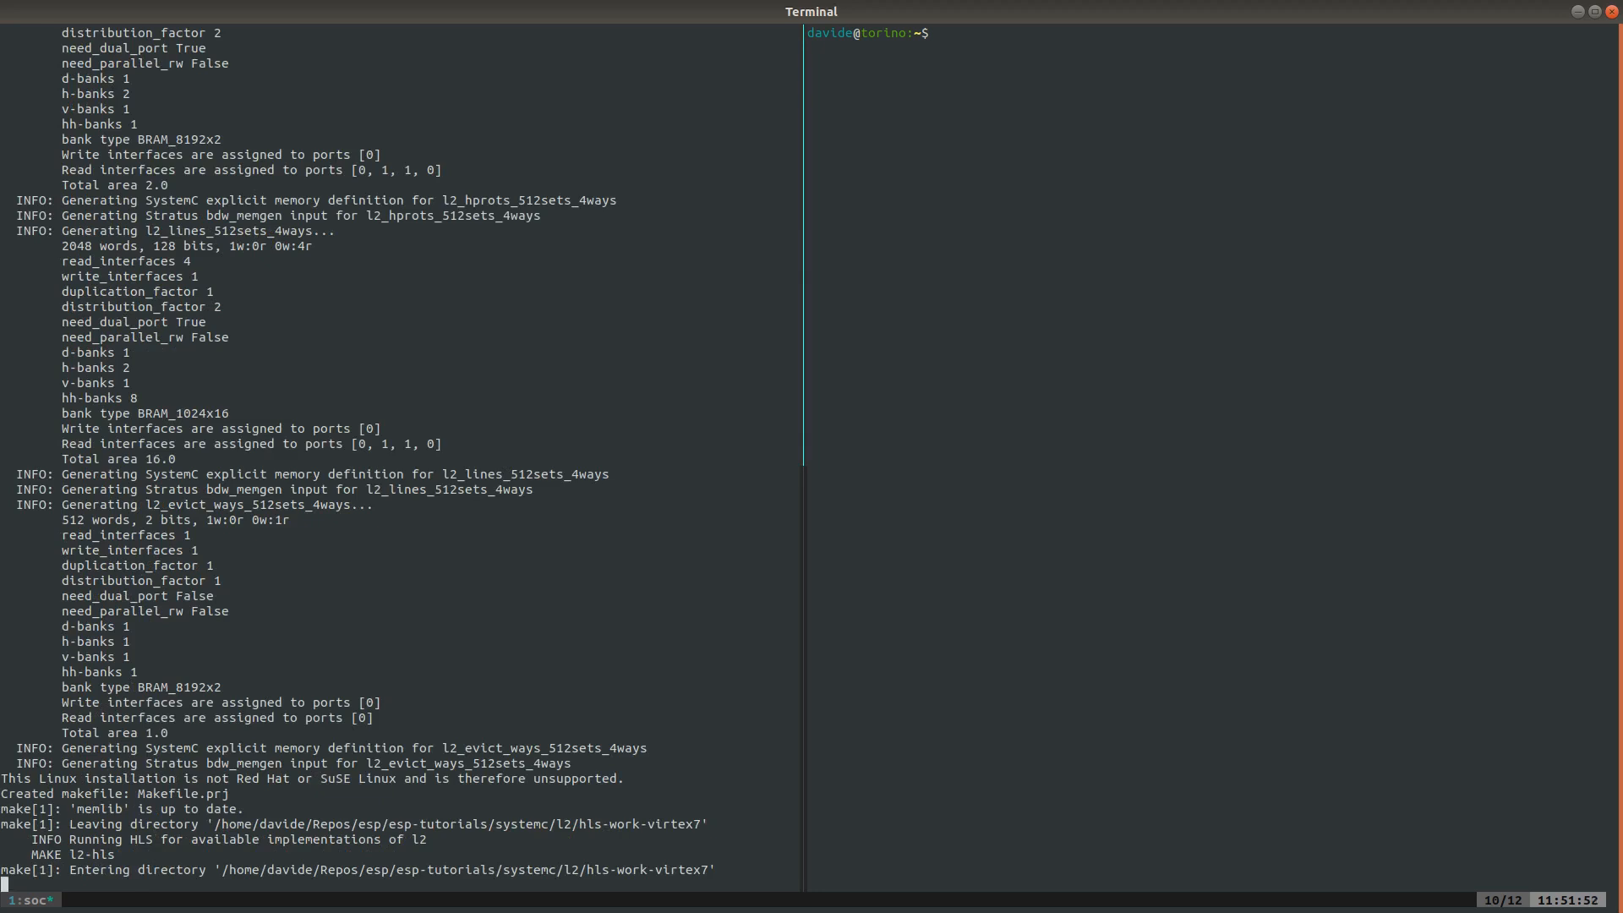
pyautogui.scroll(-3)
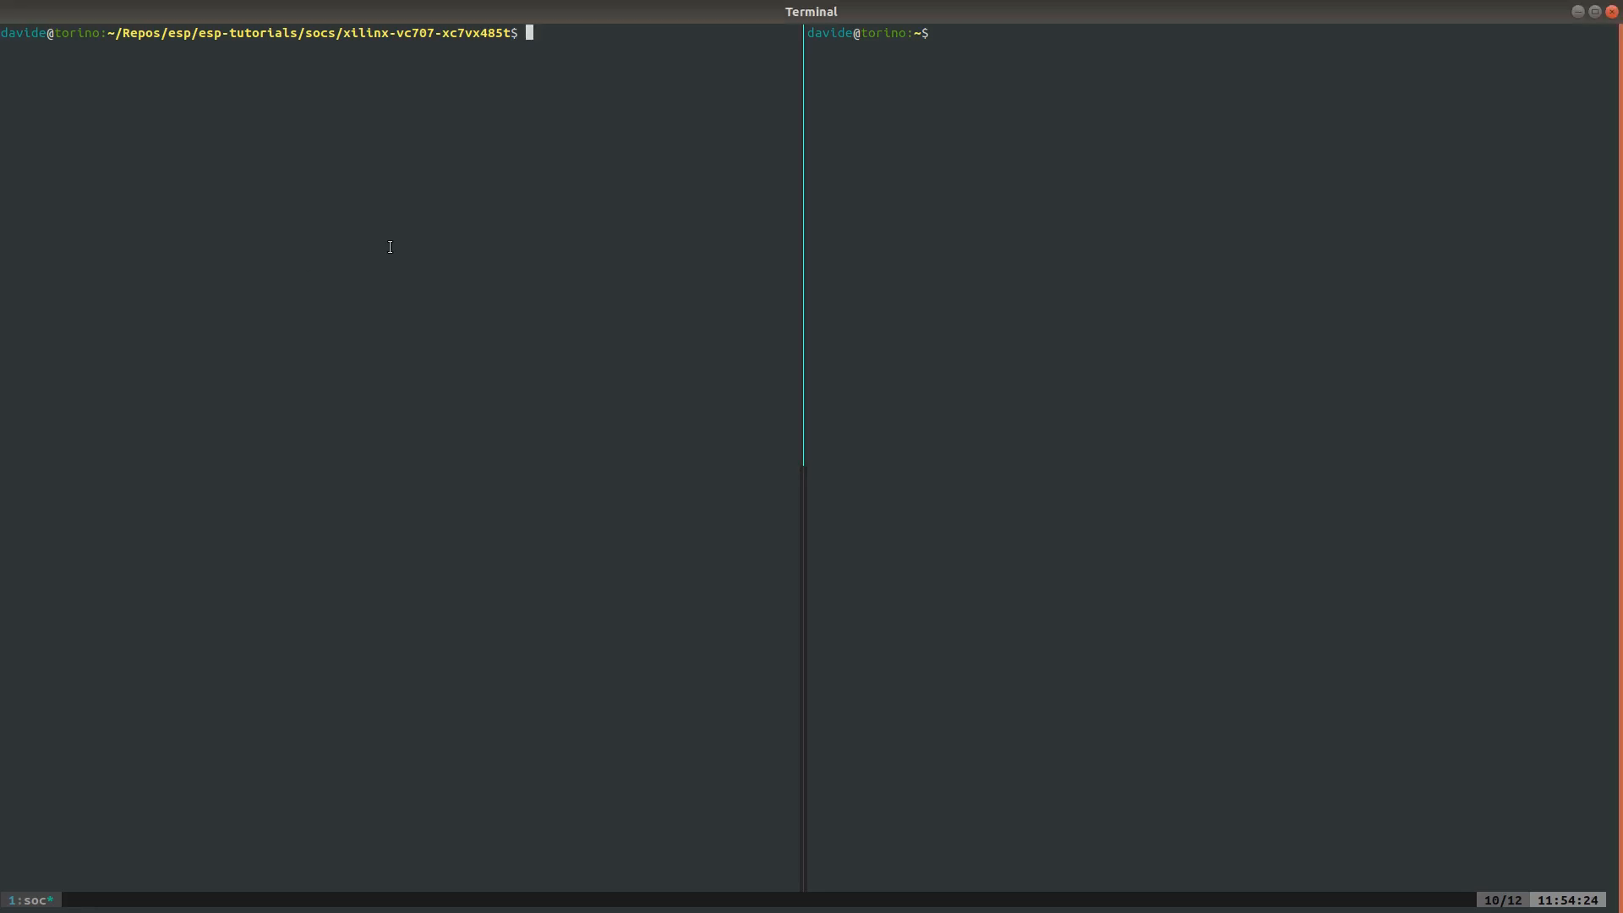
# Run make vivado-syn to synthesize and implement the SoC into a bitstream.
pyautogui.write('m')
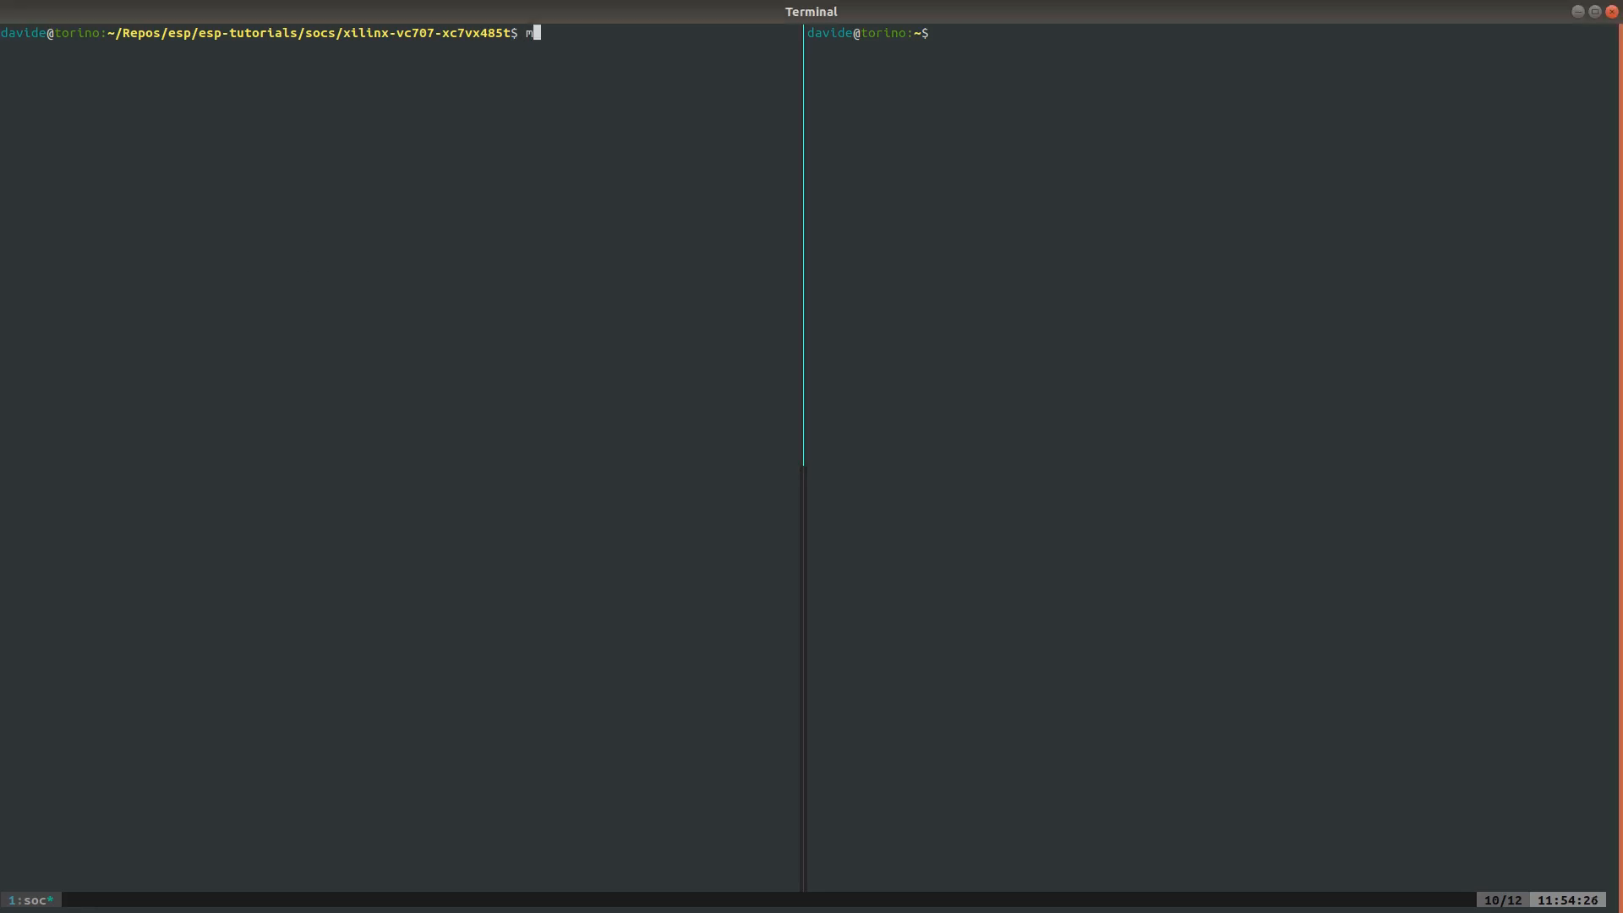
pyautogui.write('ake vivado')
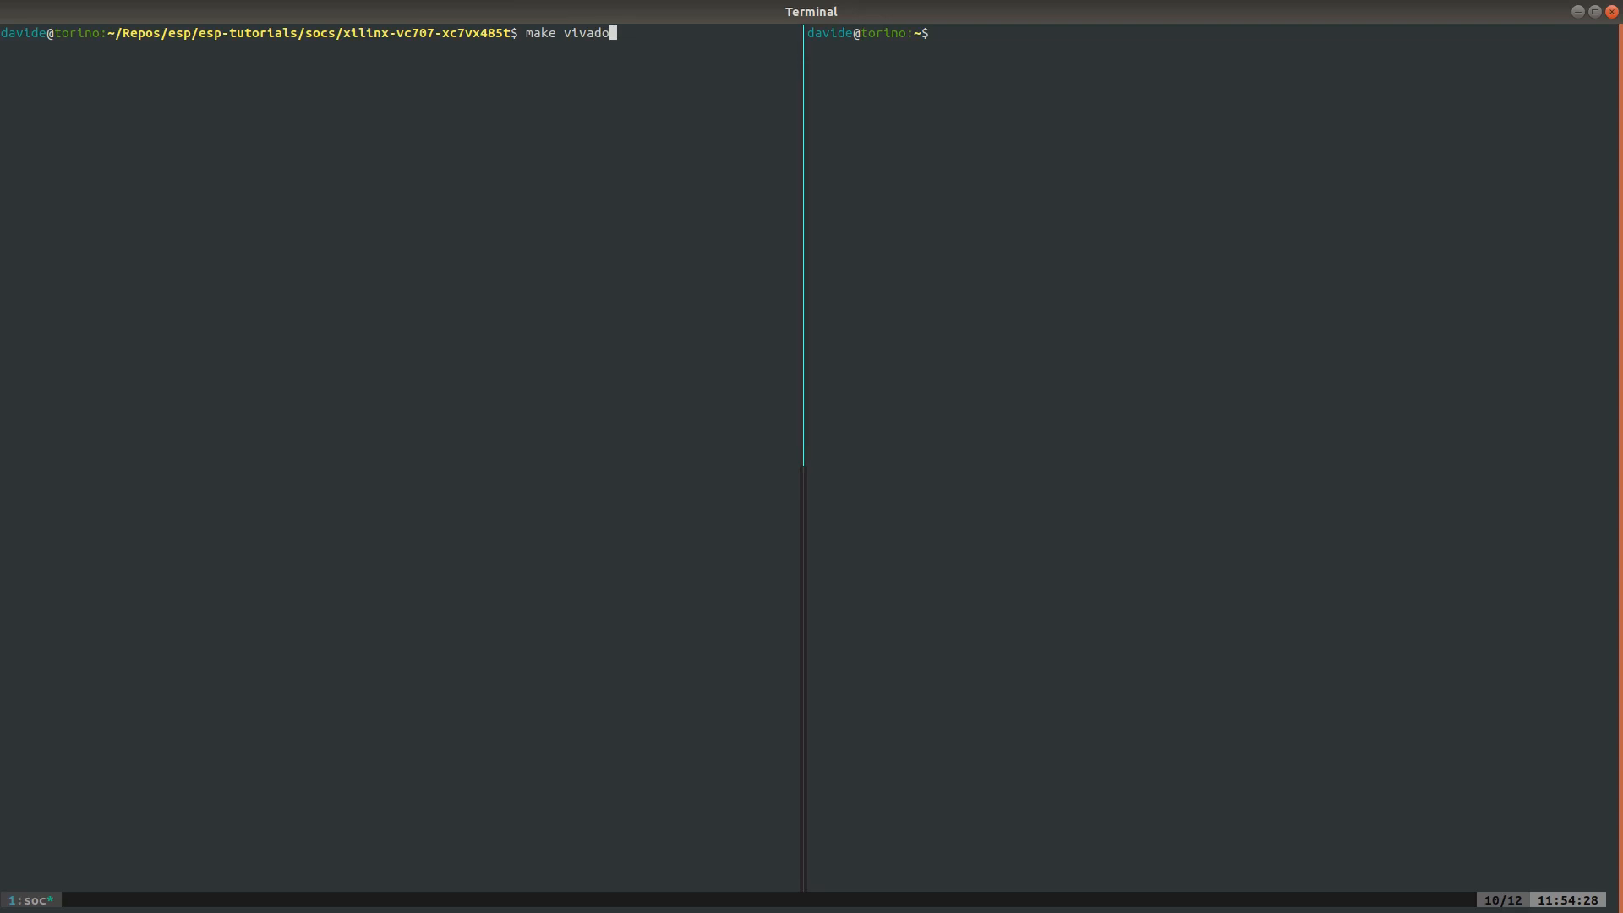
pyautogui.write('-syn')
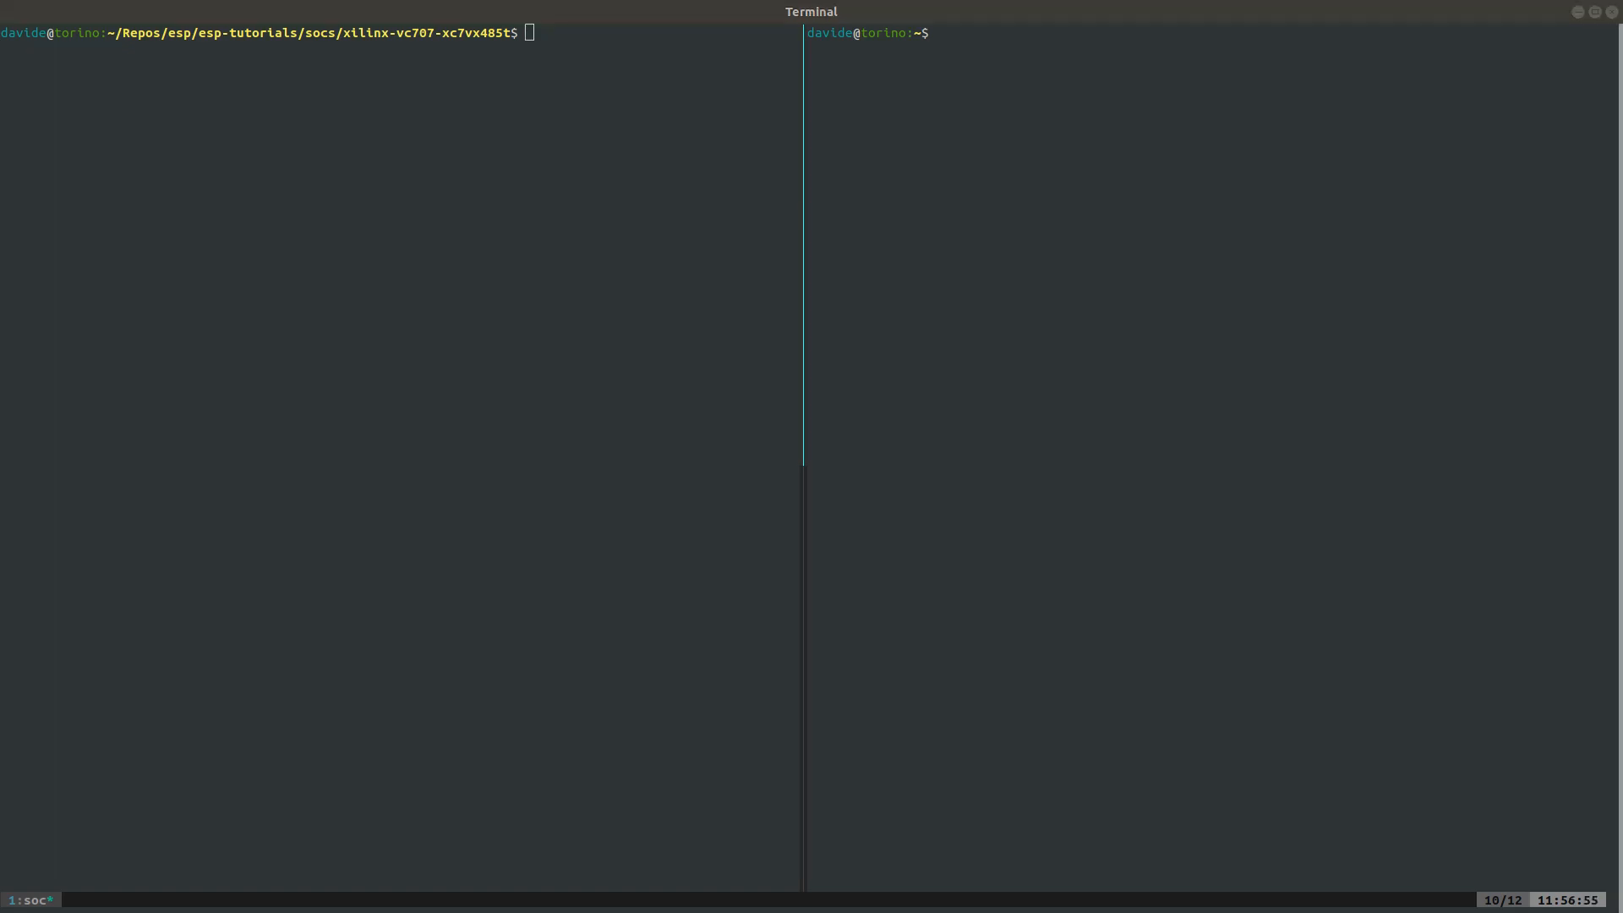
# Check top.bit with ls -la, then run make soft and make linux -j.
pyautogui.write('ls -la')
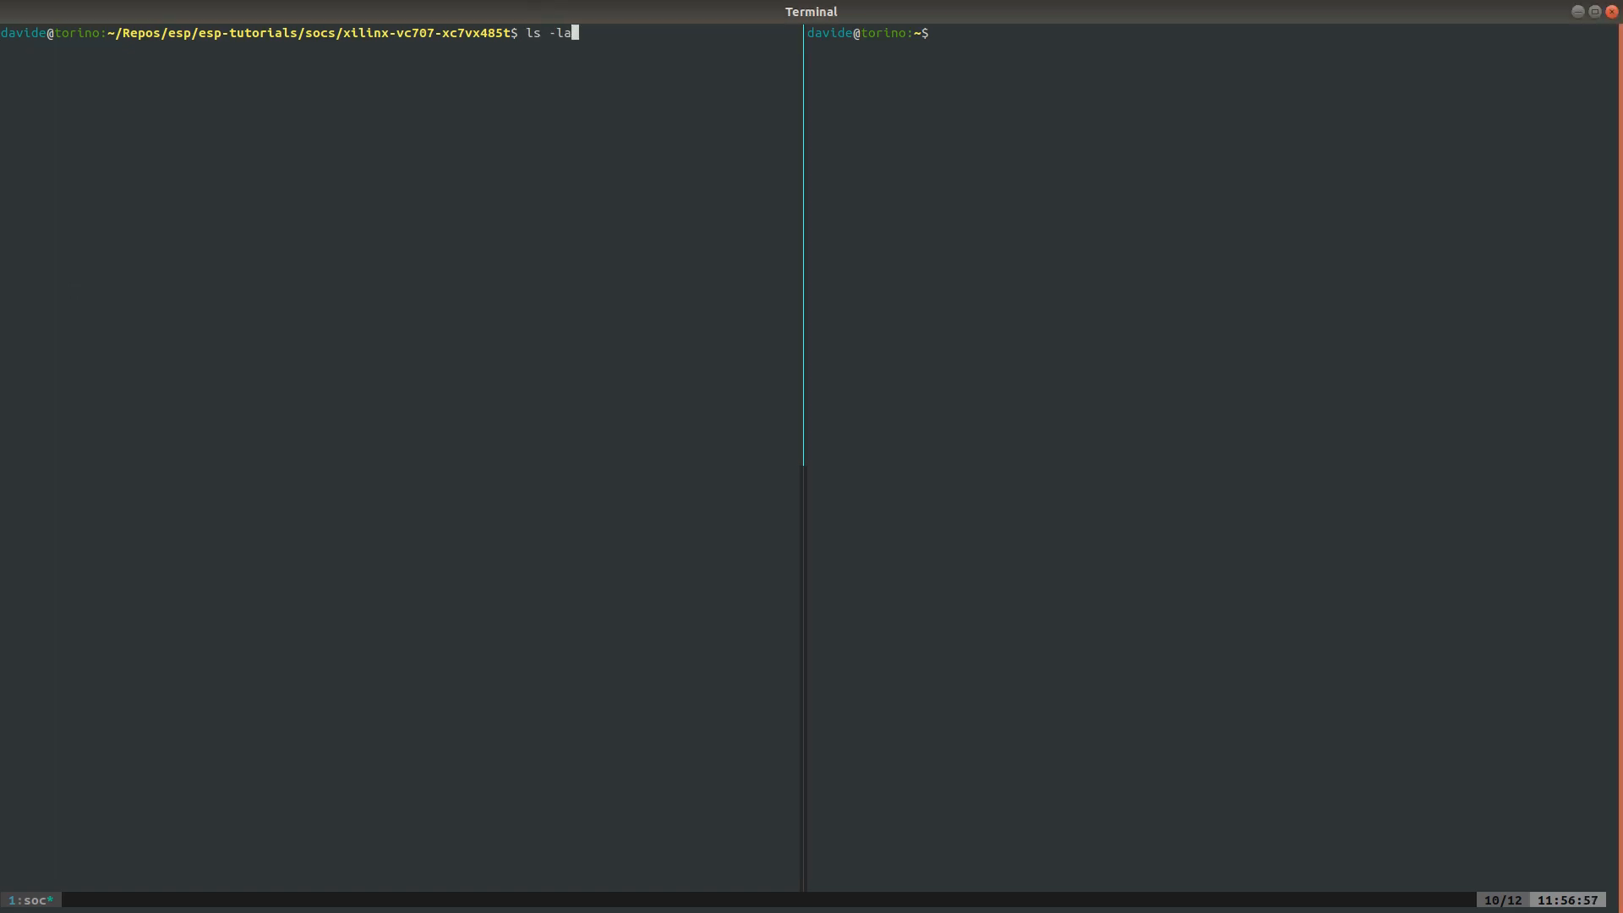
pyautogui.write('top.bit')
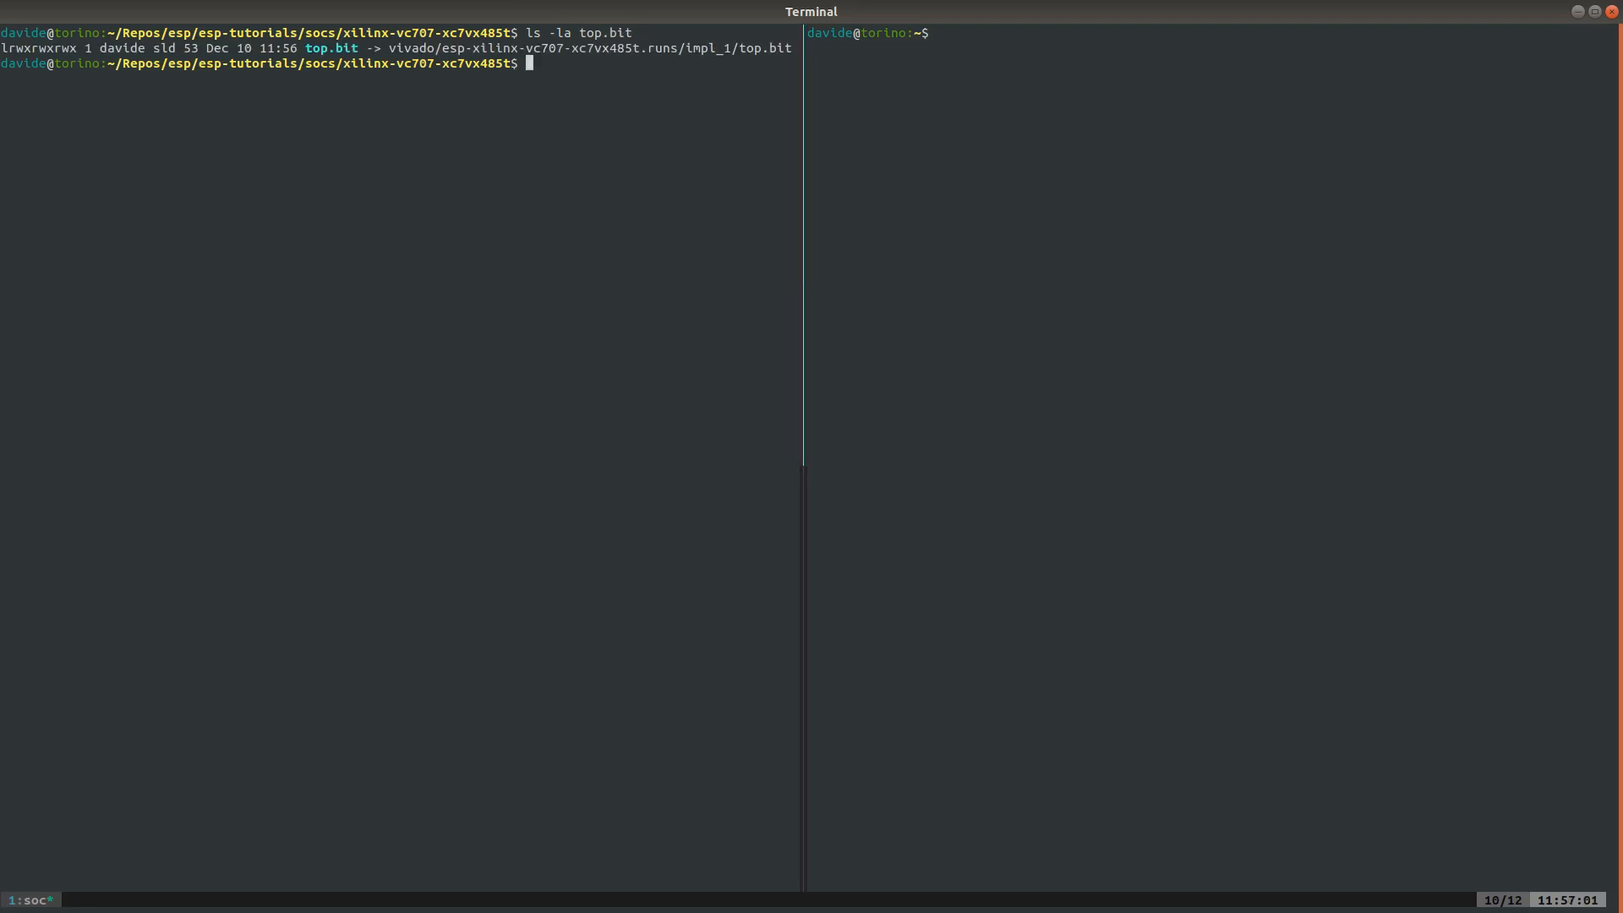
pyautogui.write('make soft')
pyautogui.write('make linux -j')
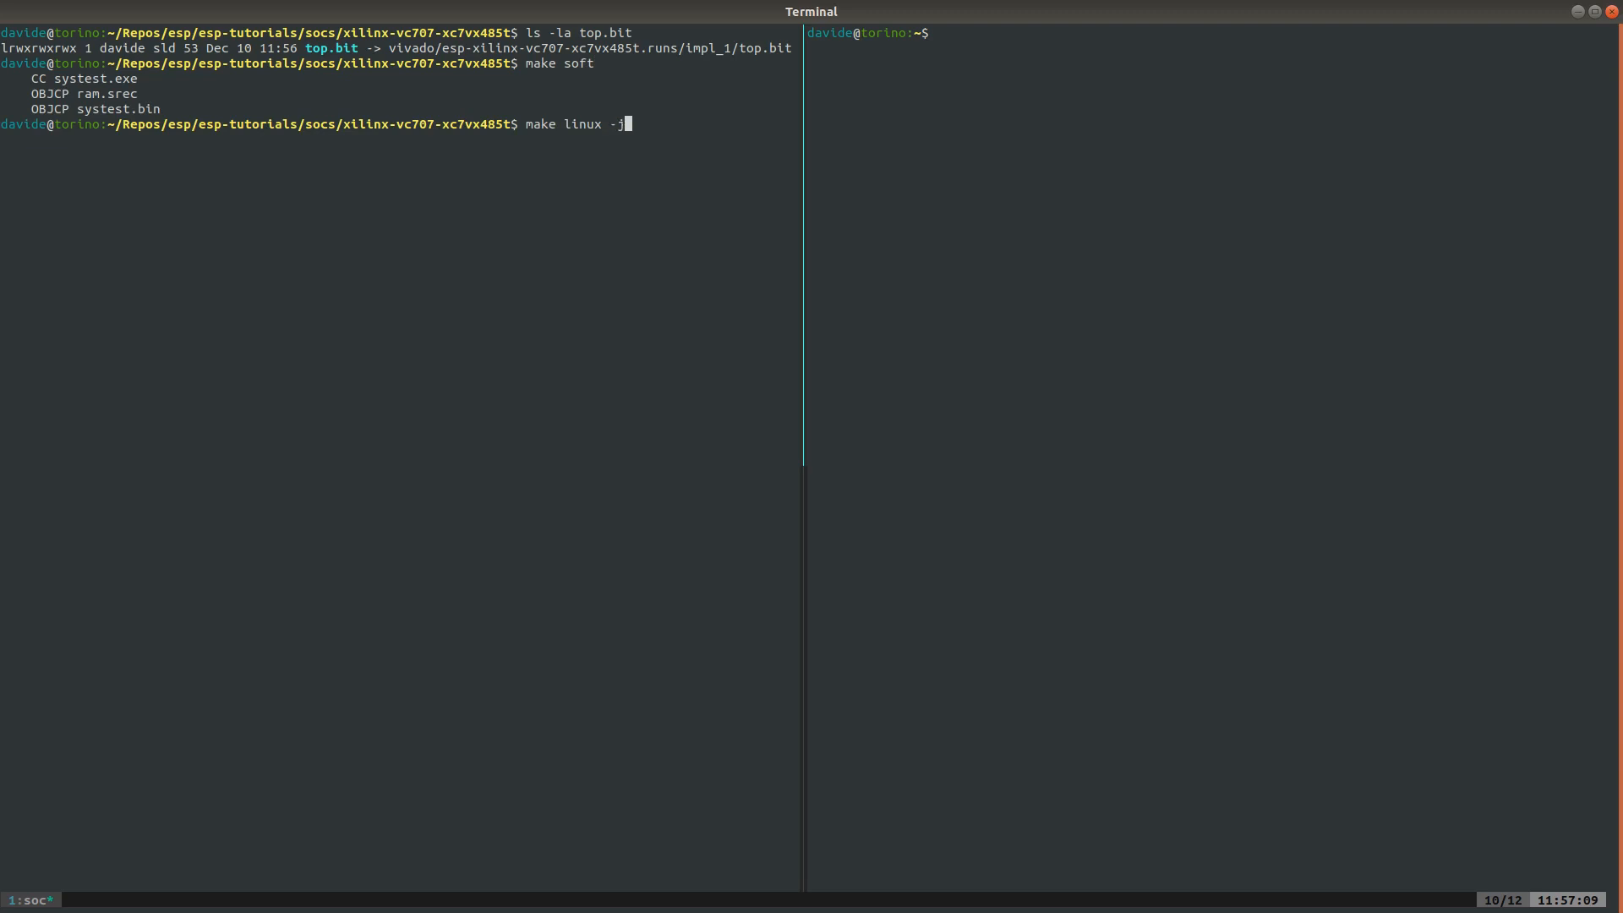
pyautogui.press('Return')
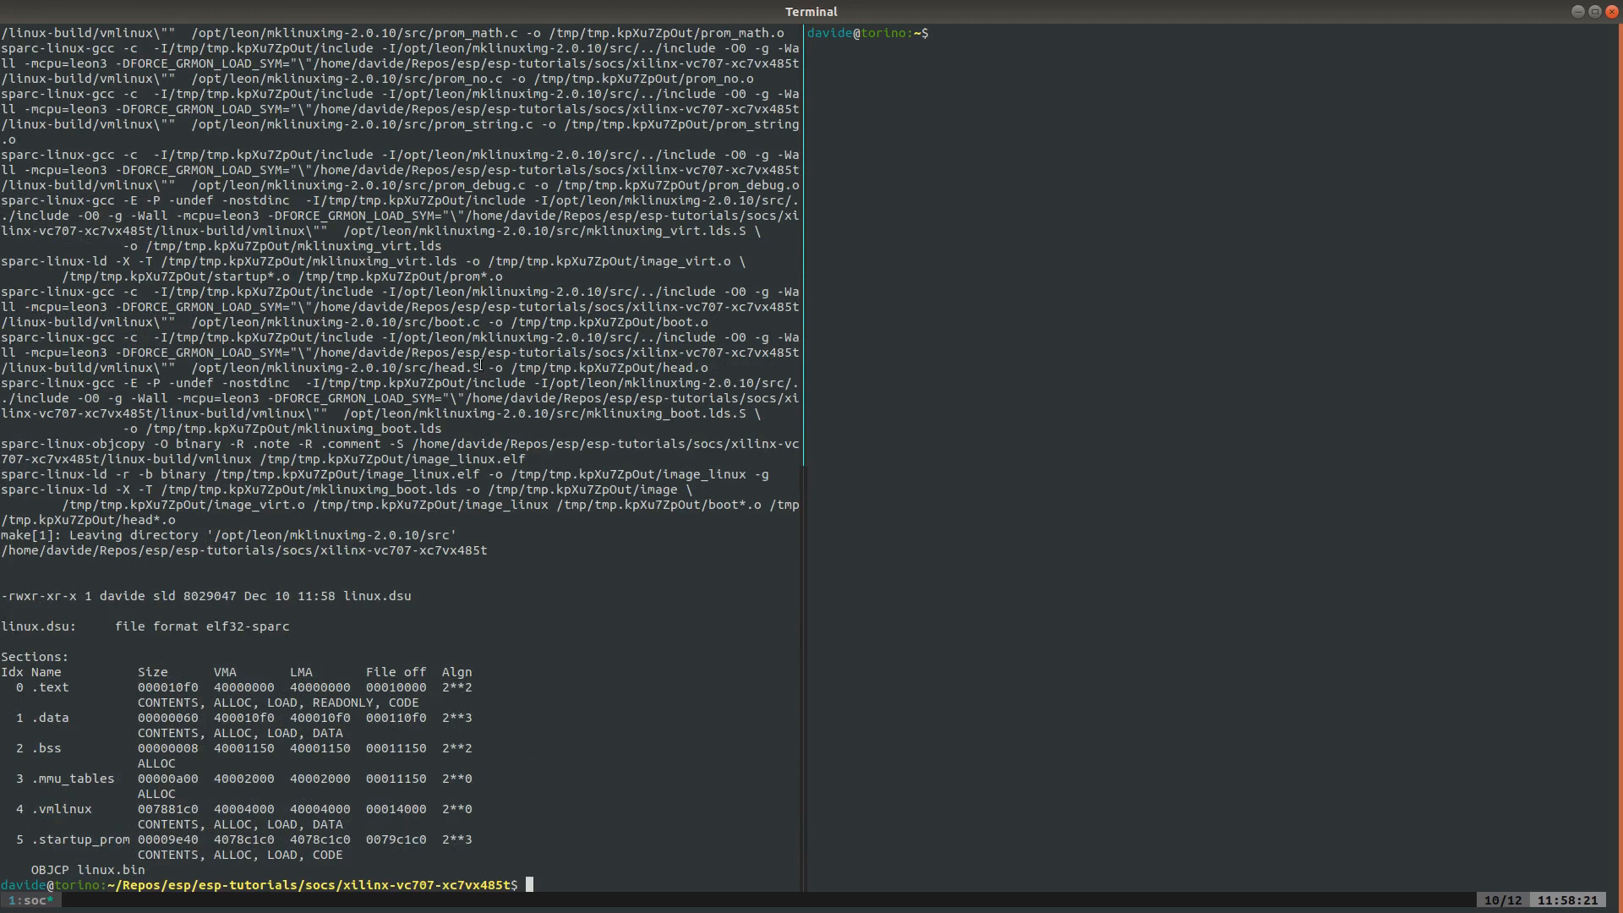
pyautogui.moveTo(951, 390)
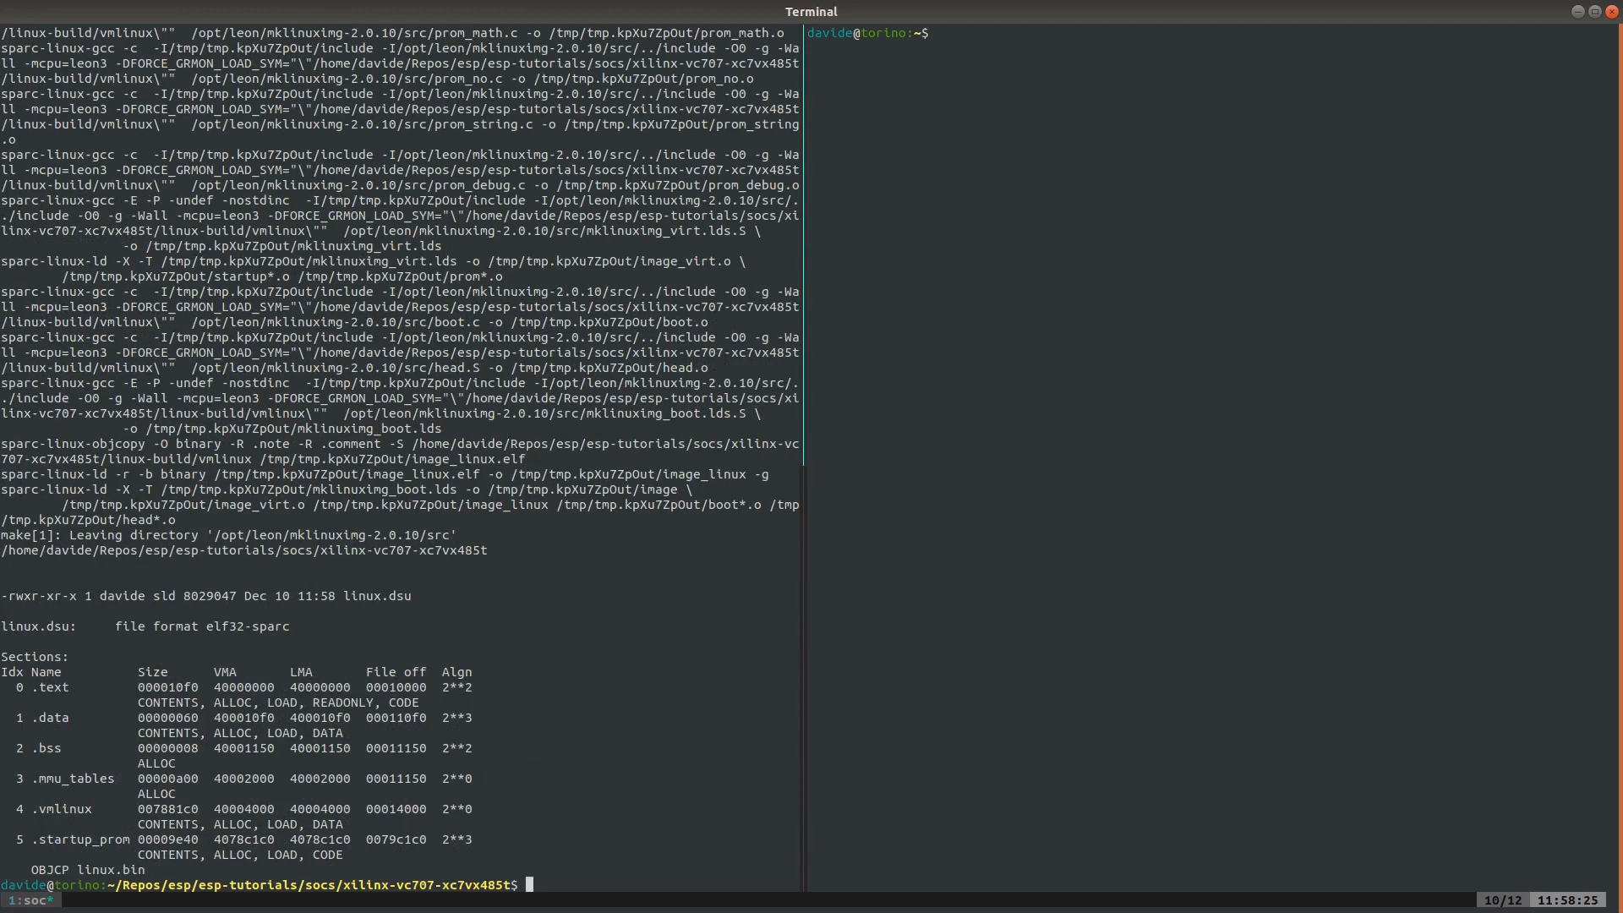
# Start minicom in the right pane and run make fpga-program to see 'Hello from ESP!'.
pyautogui.write('mini')
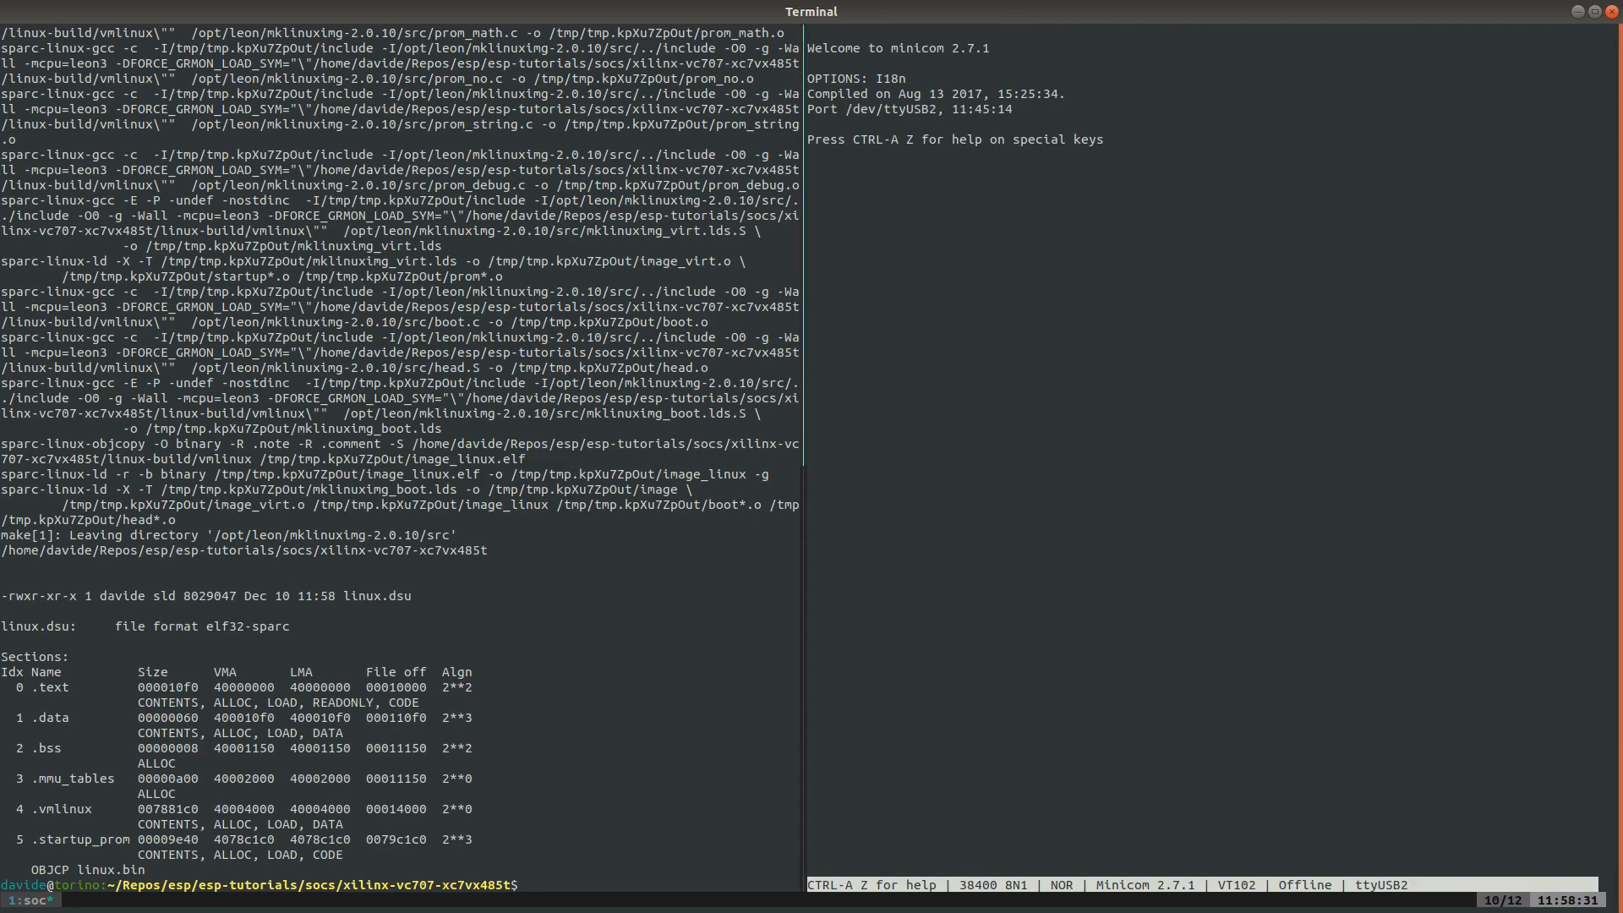
pyautogui.write('make fpga-progr')
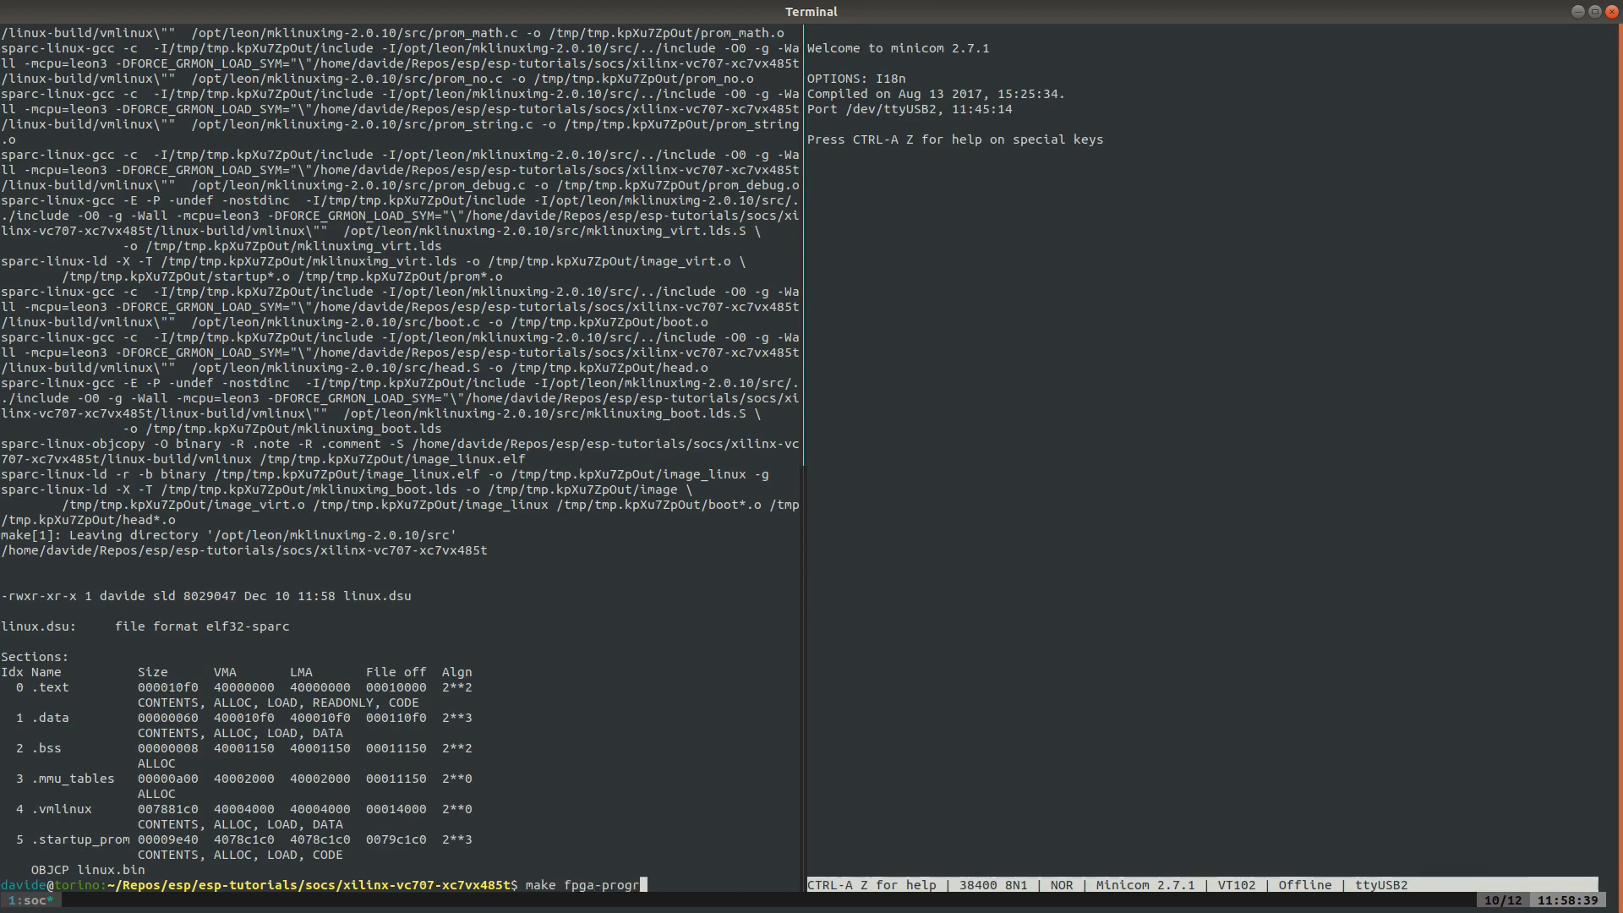
pyautogui.write('am')
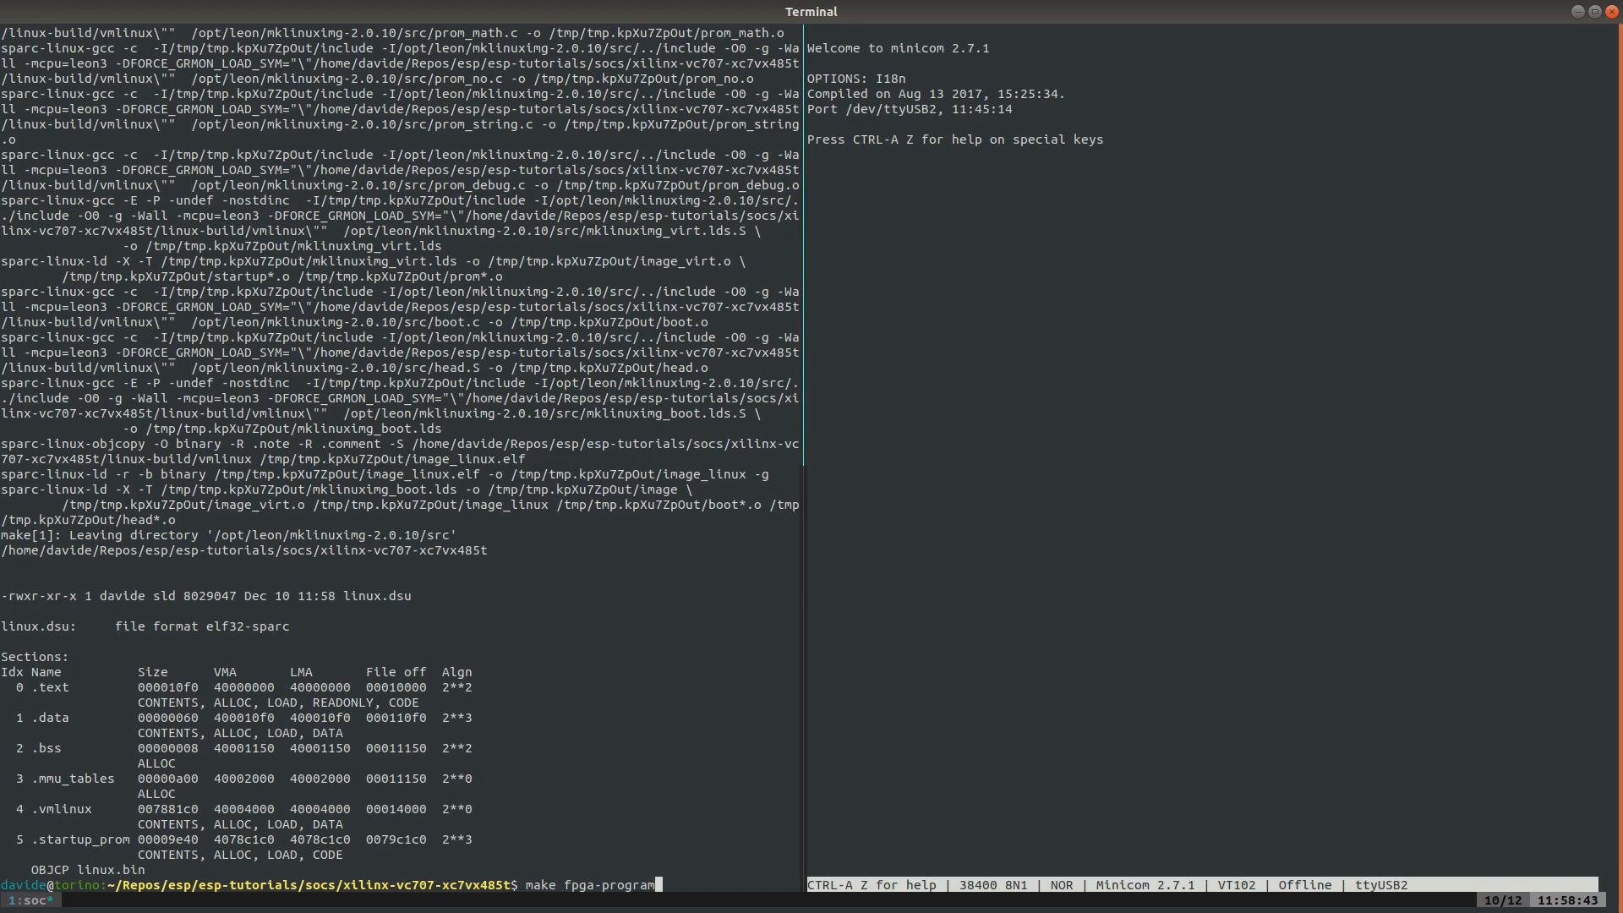
pyautogui.write('fp')
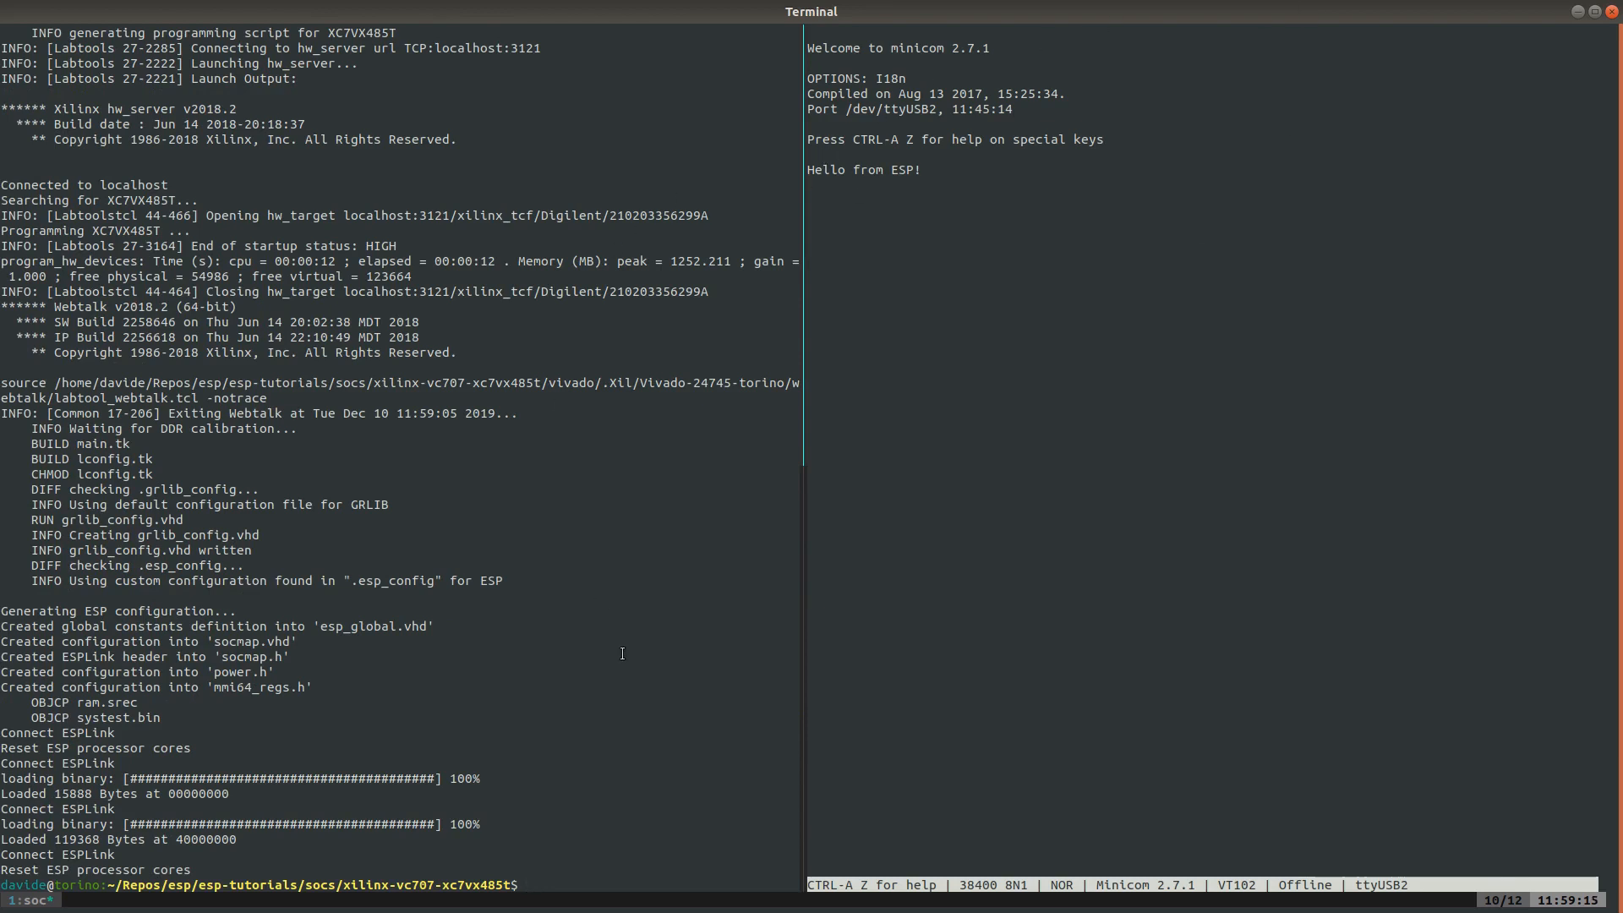
# Run make fpga-program fpga-run-linux, log in as root on the board and start top.
pyautogui.write('make fpga-program fpga-run-linux')
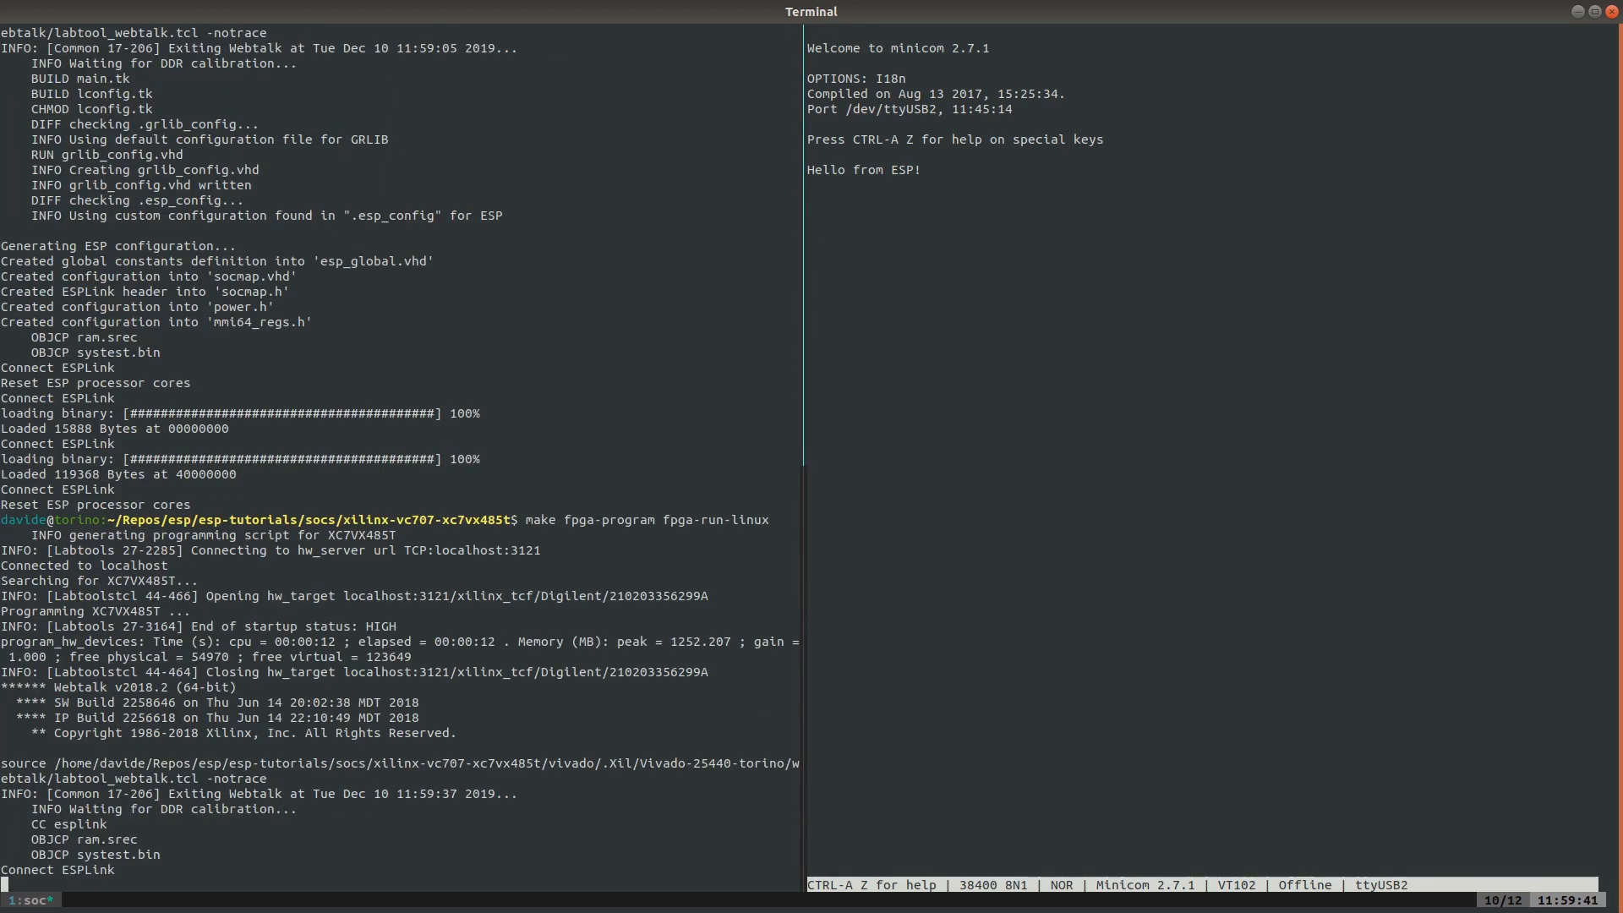
pyautogui.scroll(-3)
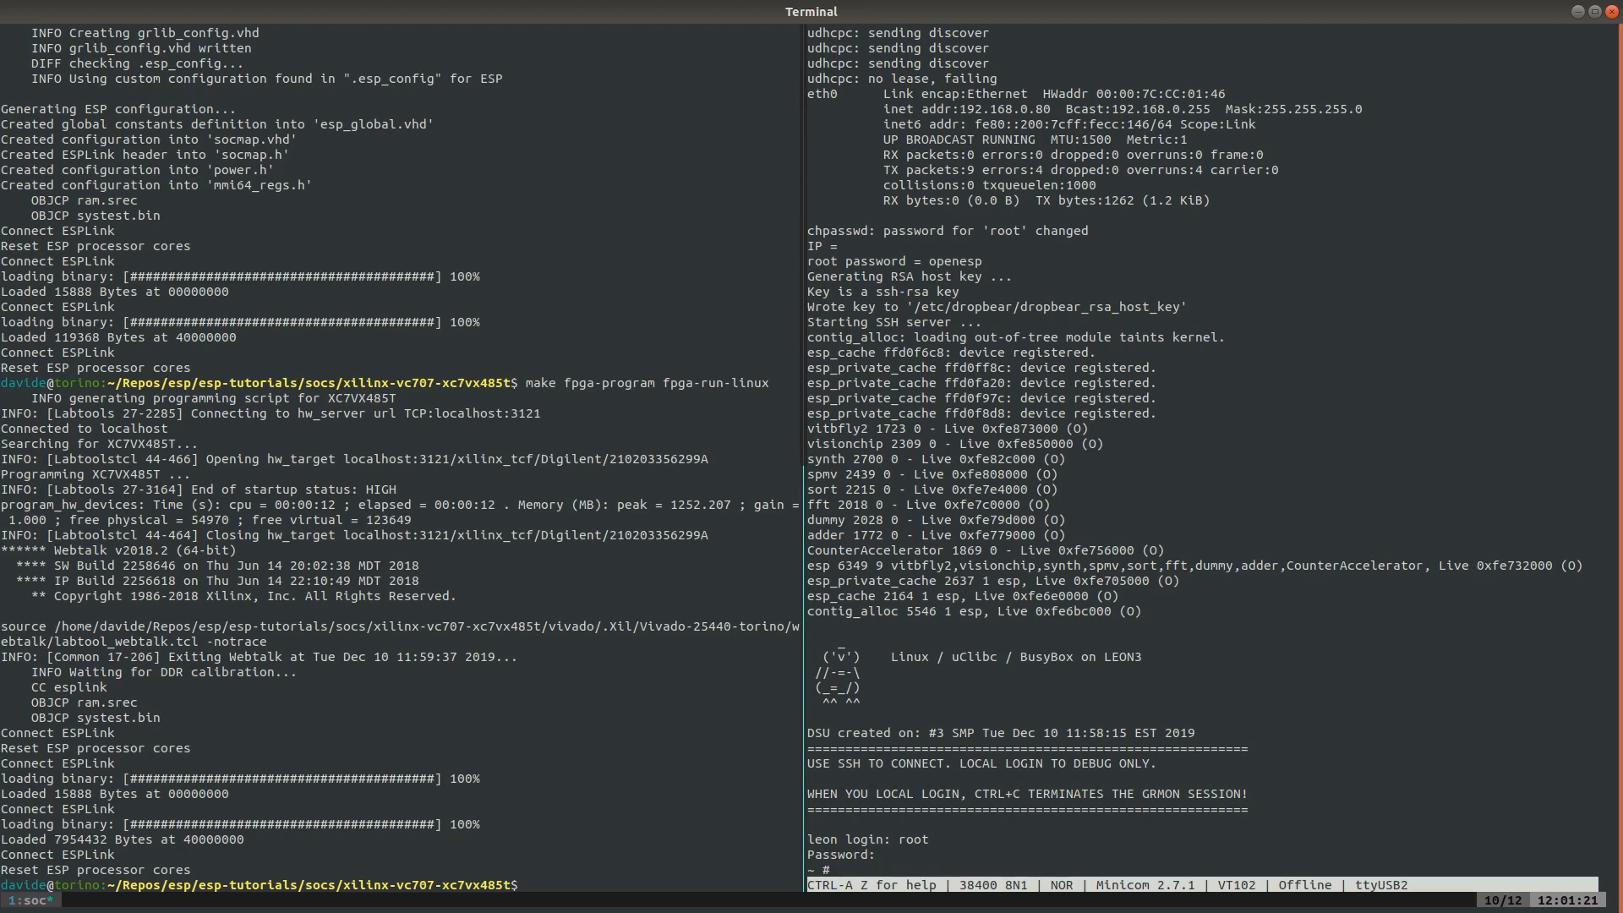
pyautogui.write('top')
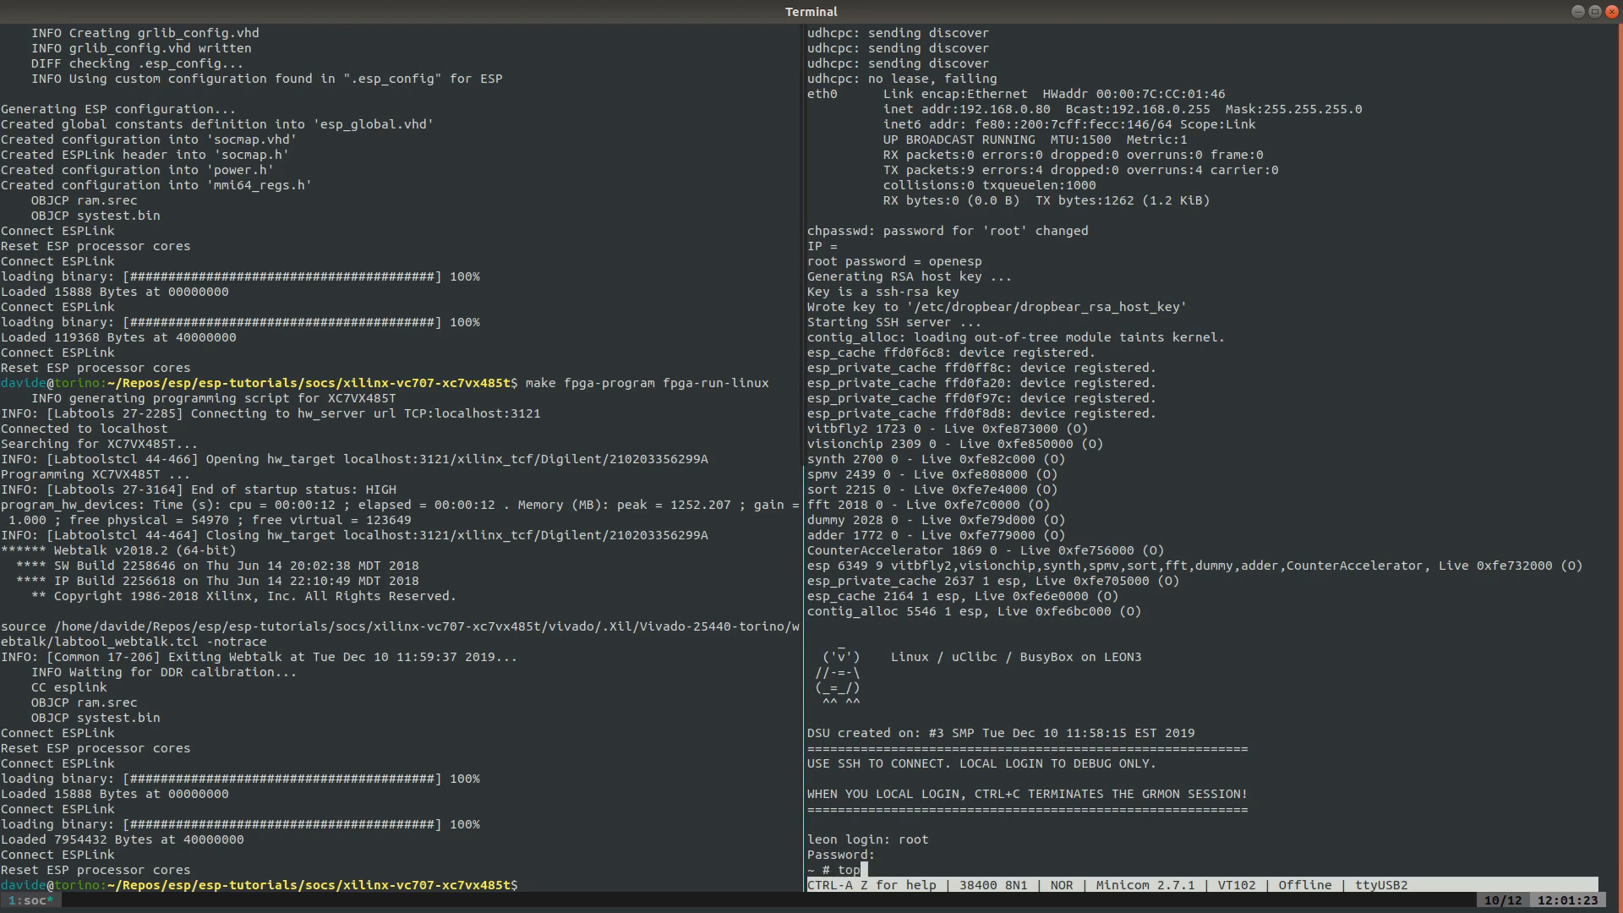